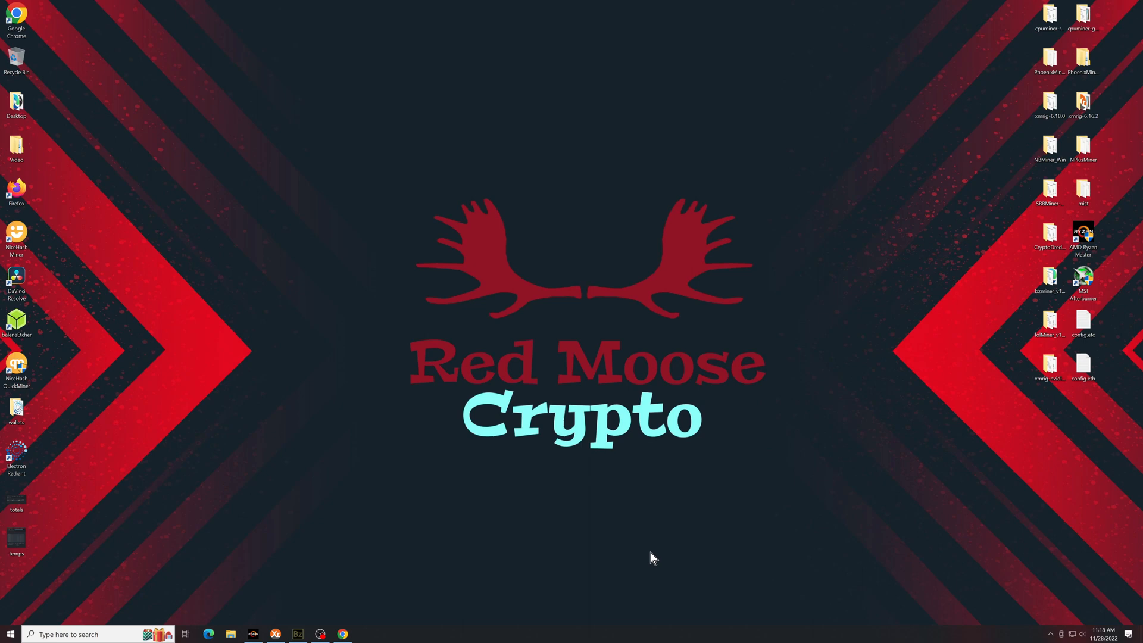
pyautogui.moveTo(588, 496)
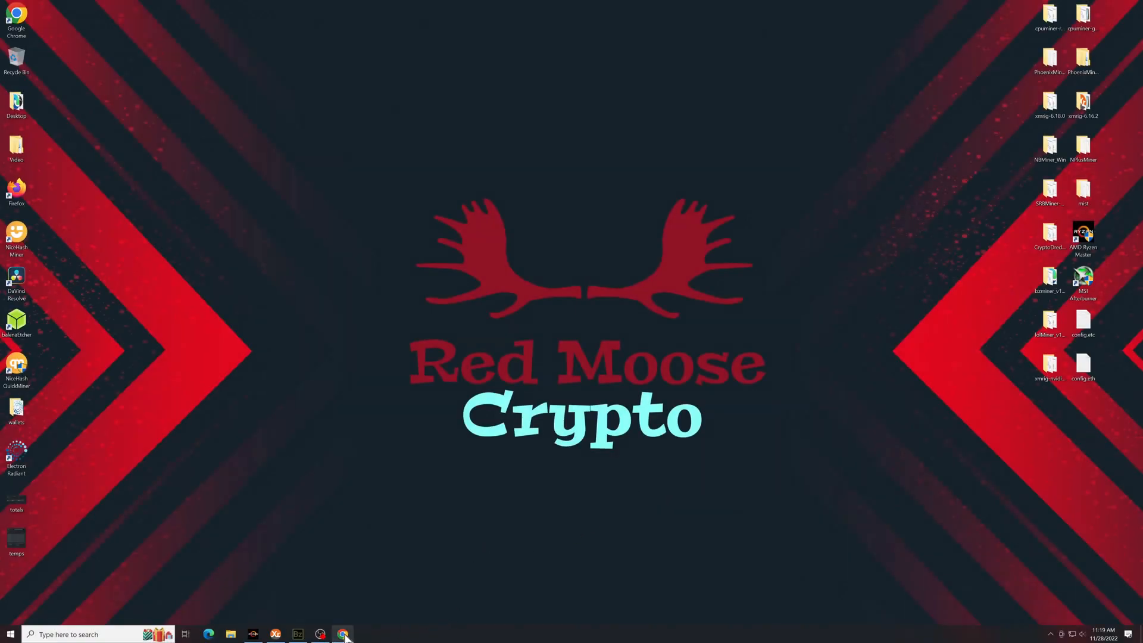
# Step: Search 'lolminer' in Chrome and download lolMiner_v1.63_Win64.zip from the GitHub releases page
pyautogui.click(343, 634)
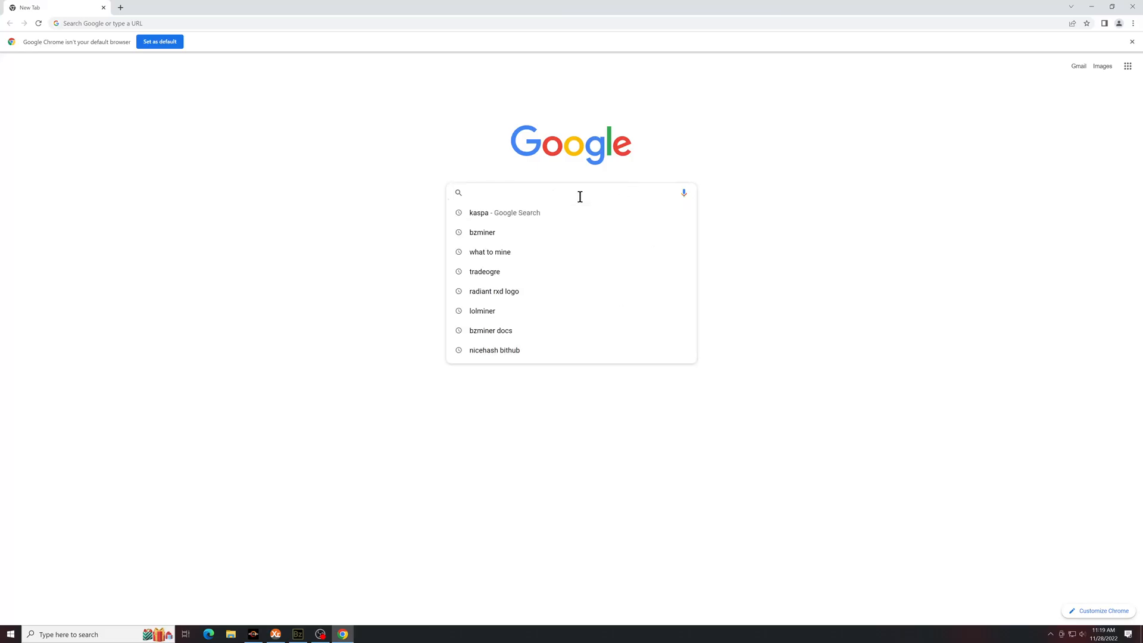
pyautogui.write('lolm')
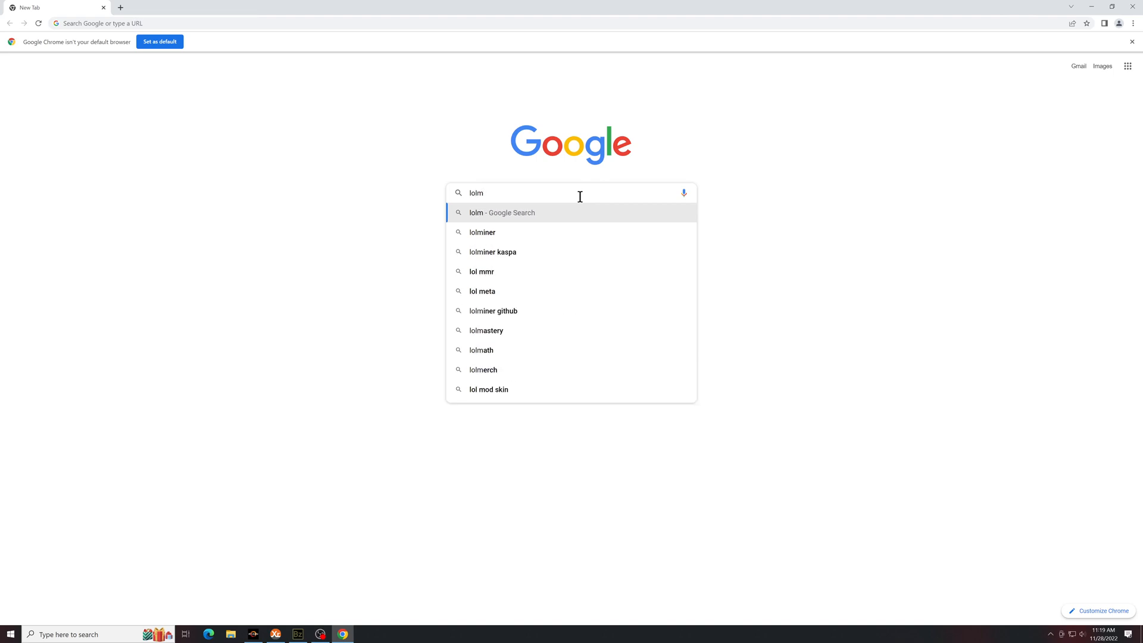
pyautogui.click(482, 231)
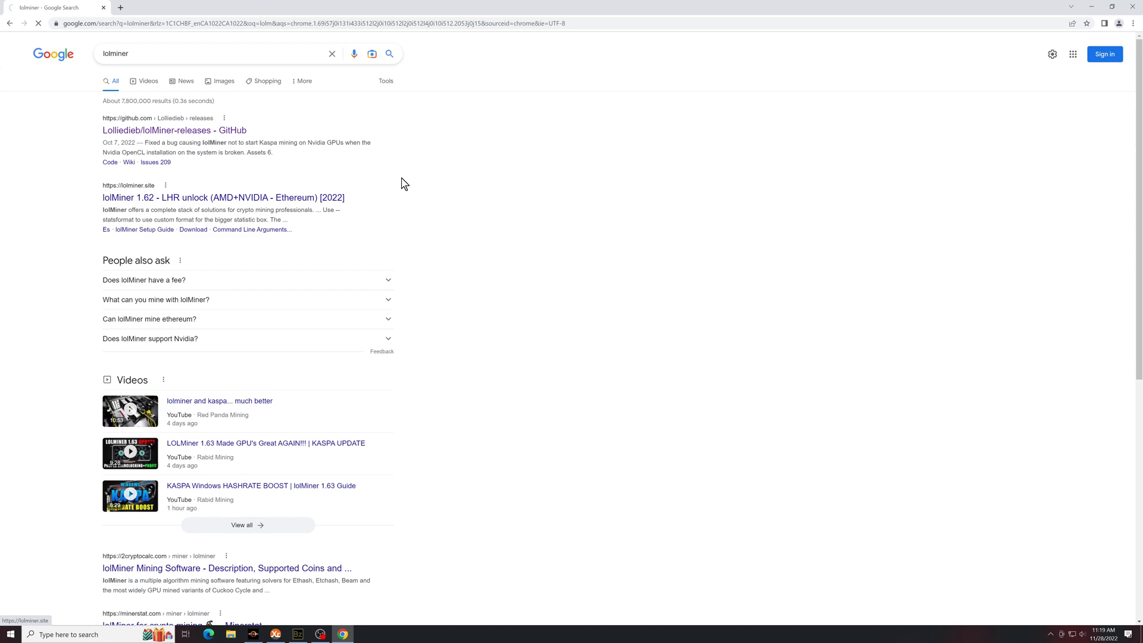
pyautogui.click(173, 129)
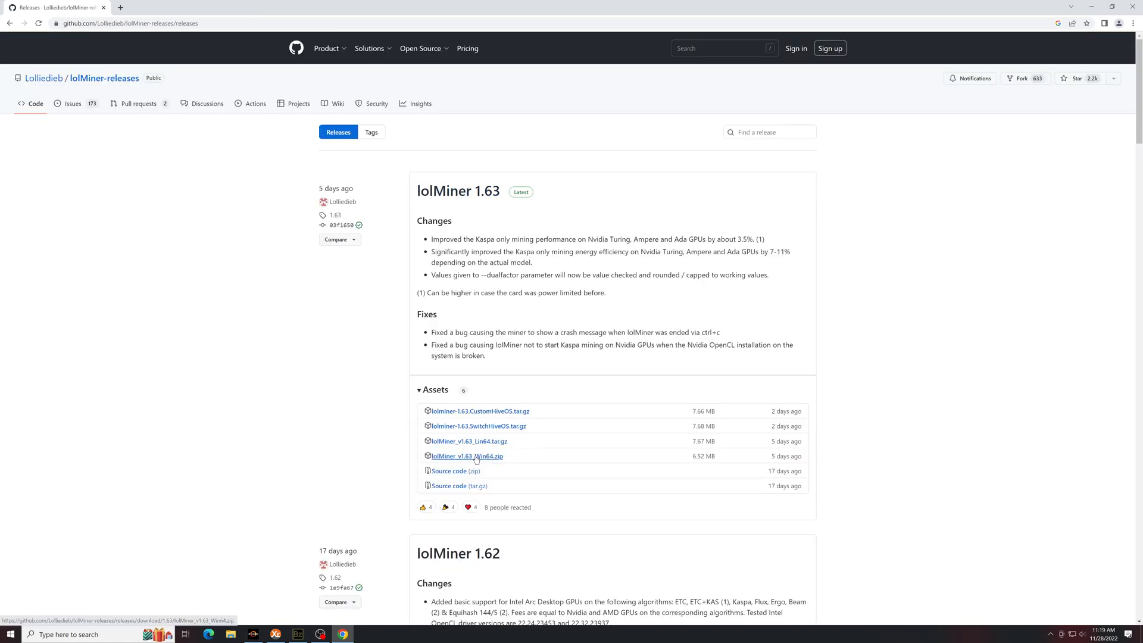
pyautogui.click(465, 456)
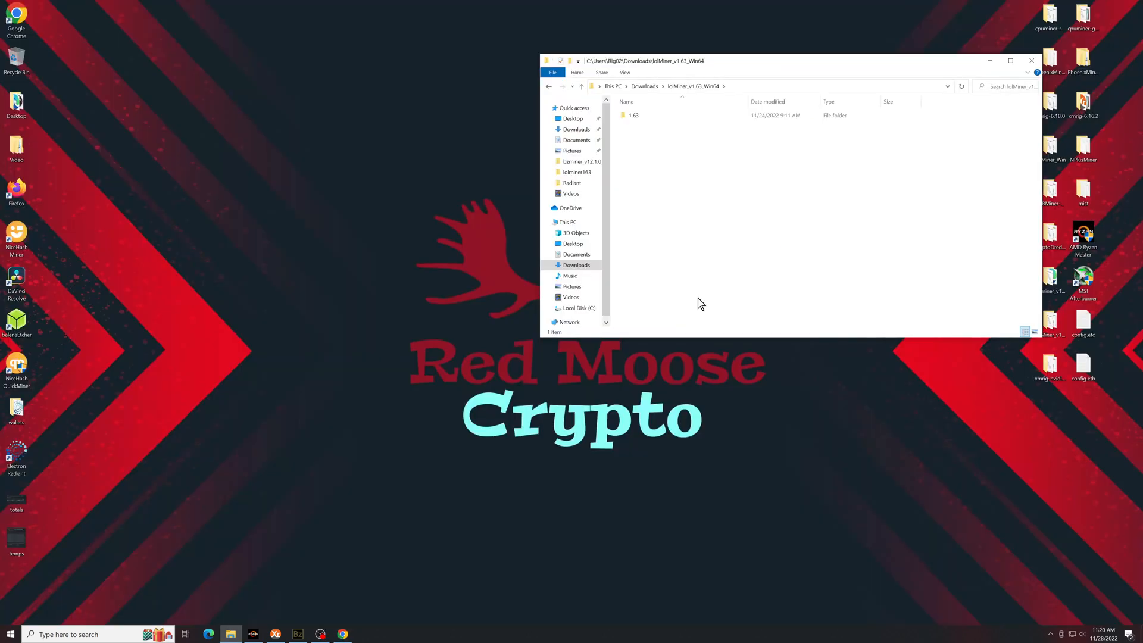
# Step: In the 1.63 folder, enable 'Run this program as an administrator' for lolMiner
pyautogui.click(1010, 86)
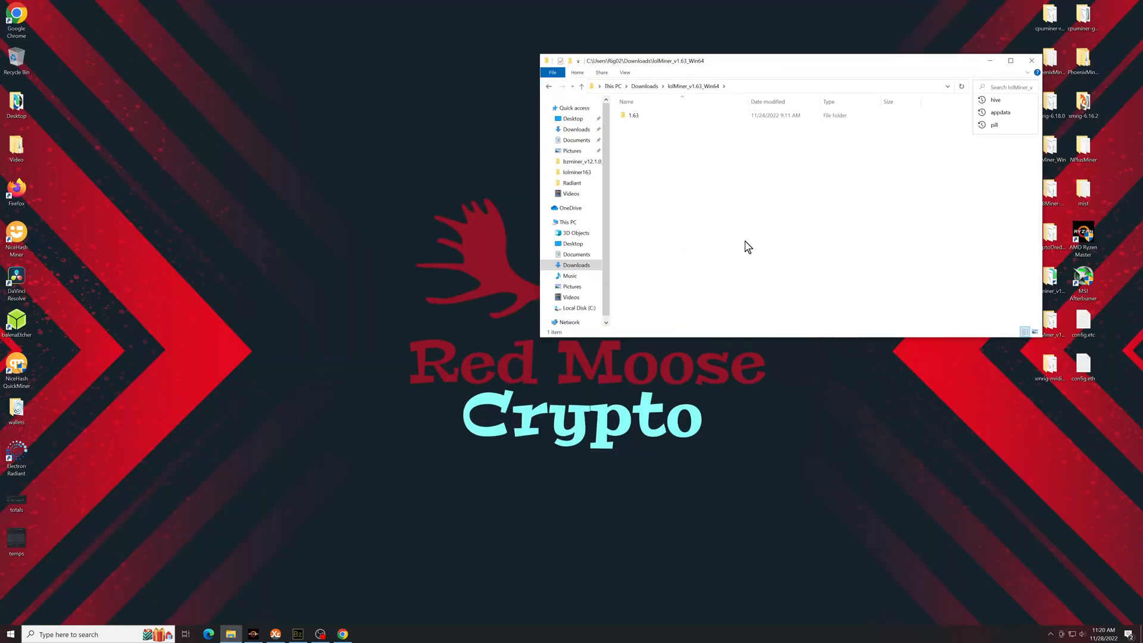
pyautogui.doubleClick(634, 115)
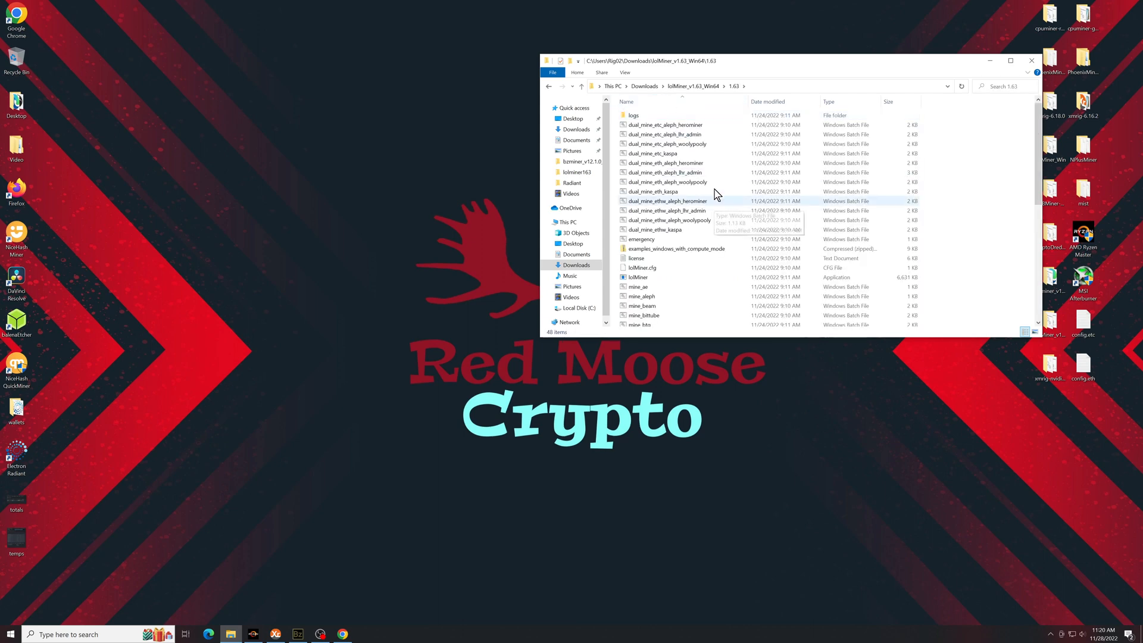
pyautogui.moveTo(679, 210)
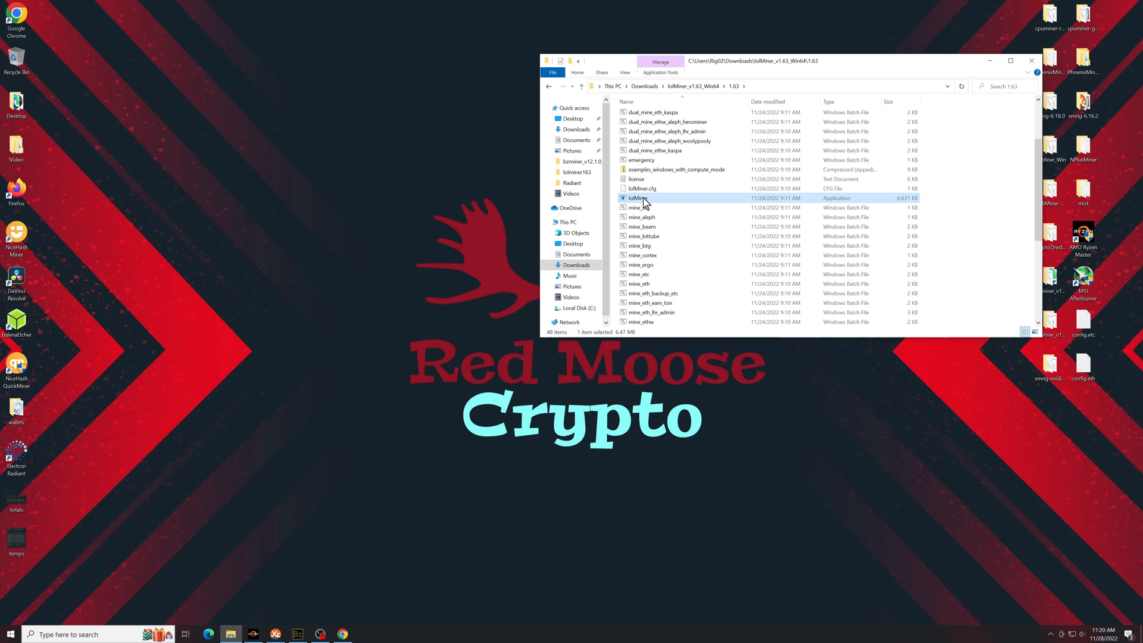
pyautogui.rightClick(634, 198)
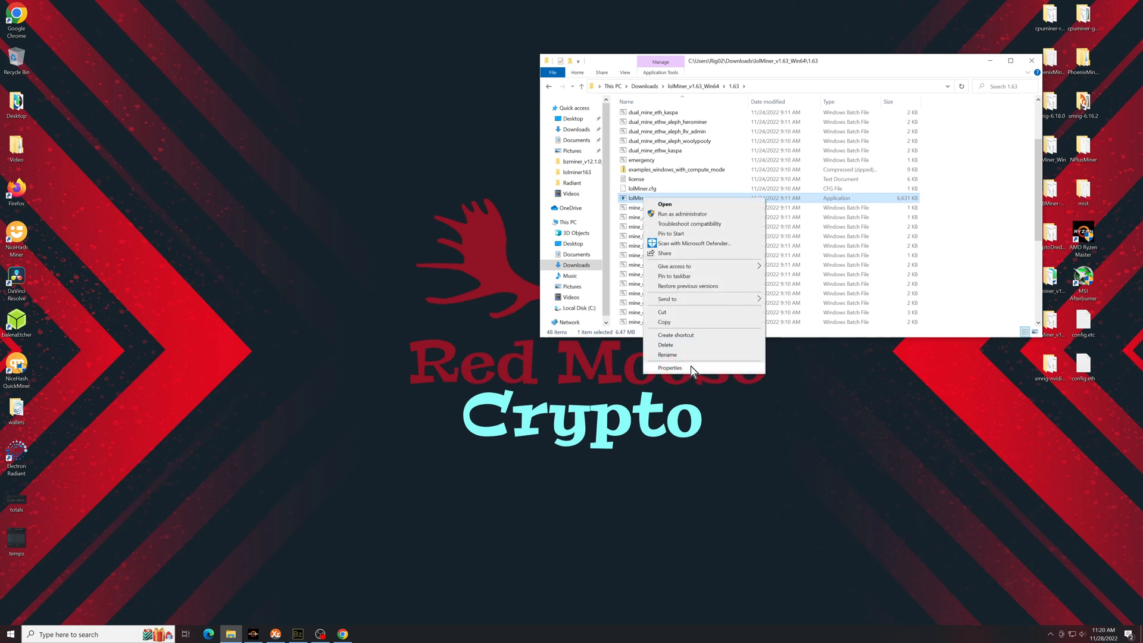
pyautogui.click(669, 366)
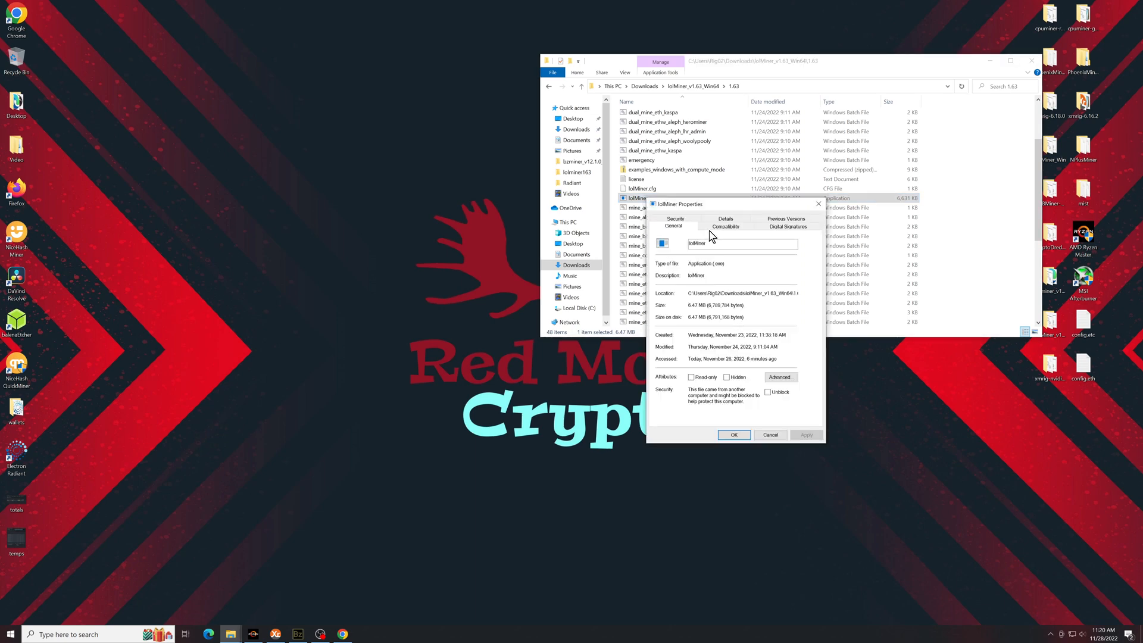
pyautogui.click(725, 226)
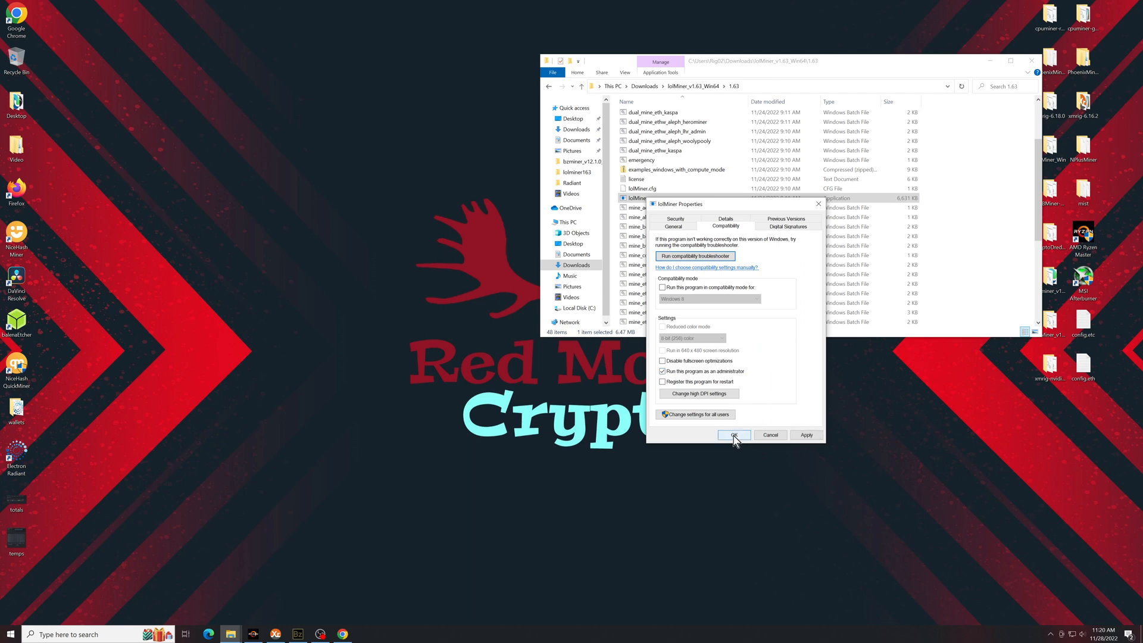
pyautogui.click(734, 435)
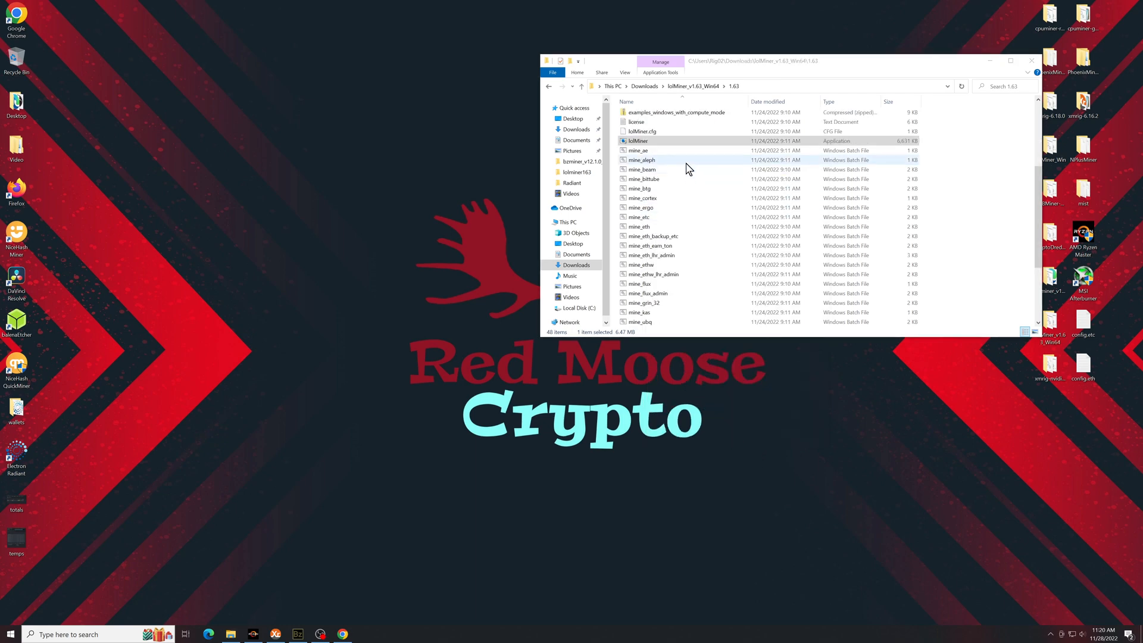
pyautogui.scroll(-3)
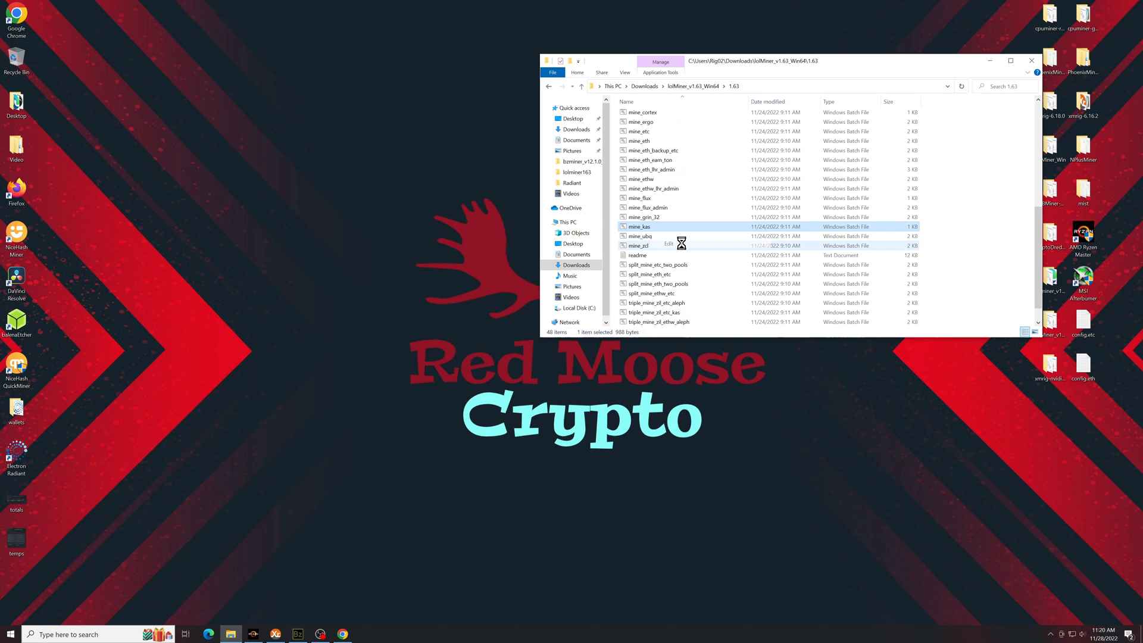
# Step: Open mine_kas in Notepad and highlight its POOL, WALLET and EXTRAPARAMETERS lines
pyautogui.doubleClick(639, 226)
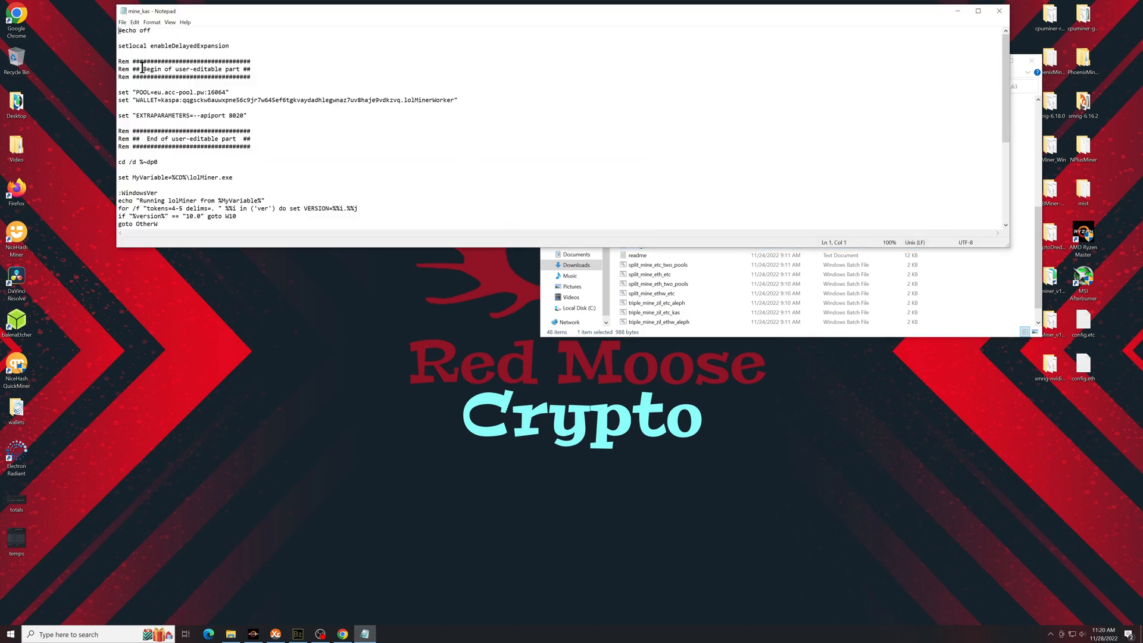
pyautogui.moveTo(140, 69); pyautogui.dragTo(251, 68)
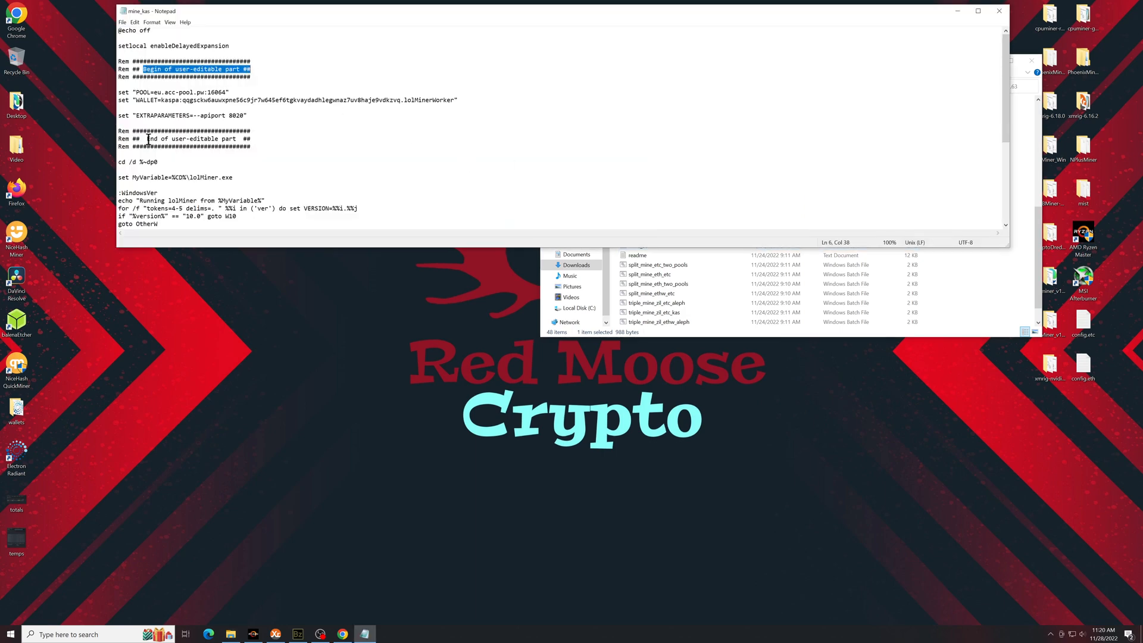
pyautogui.click(211, 139)
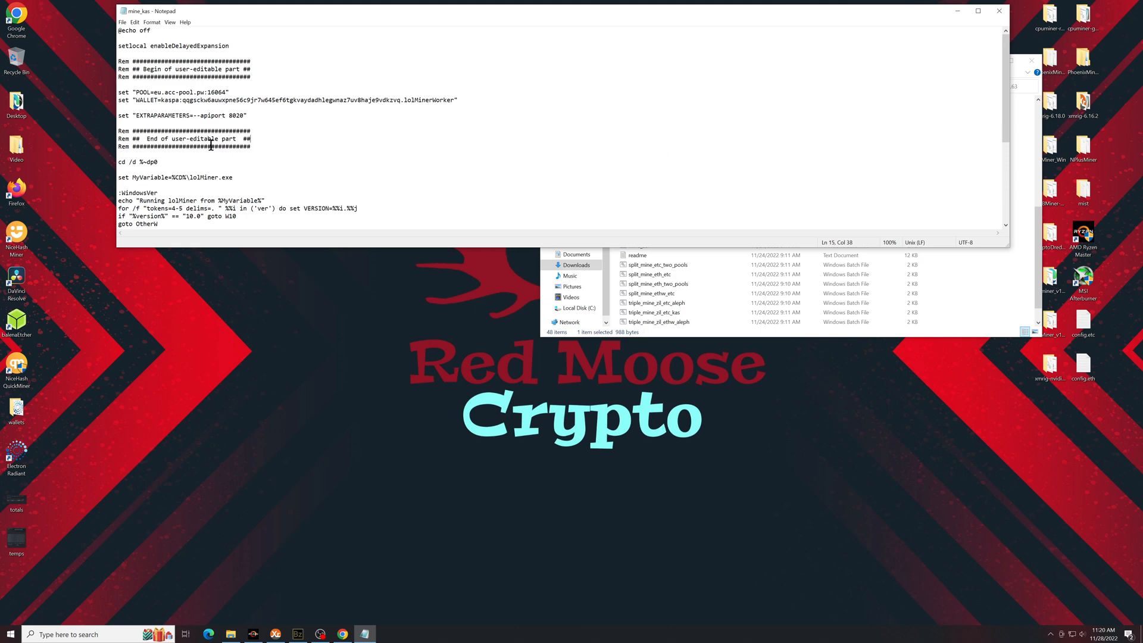
pyautogui.moveTo(119, 91); pyautogui.dragTo(247, 115)
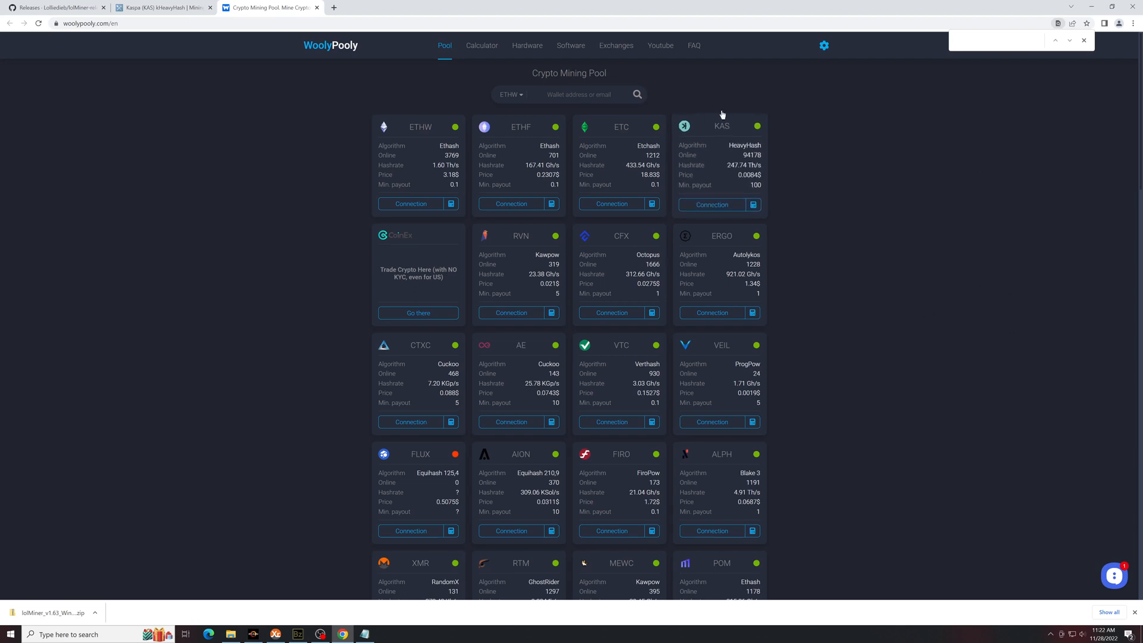
# Step: Scroll the WoolyPooly coin list down to the KAS HeavyHash card
pyautogui.scroll(-3)
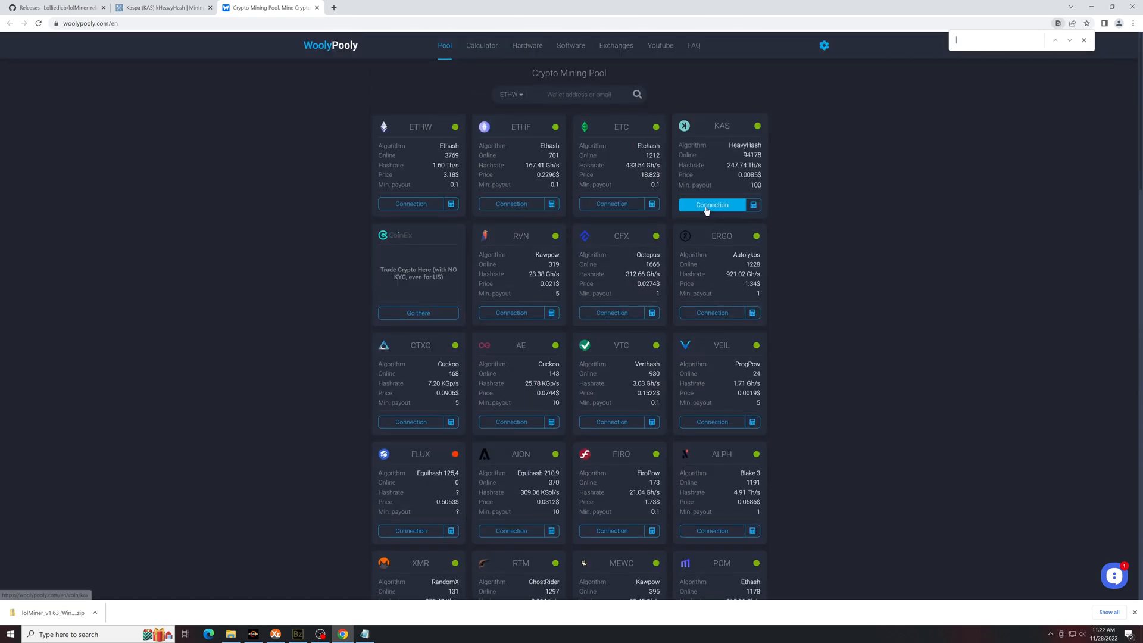
# Step: Open the KAS connection guide and choose PPLNS, region Canada, and lolminer as miner
pyautogui.click(712, 205)
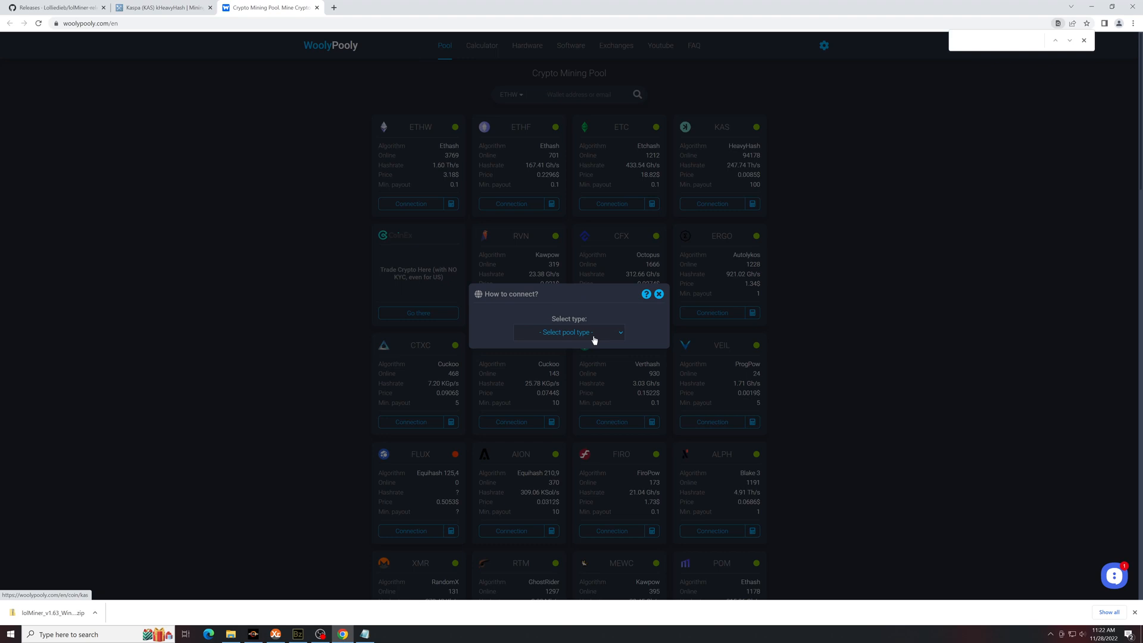
pyautogui.click(571, 332)
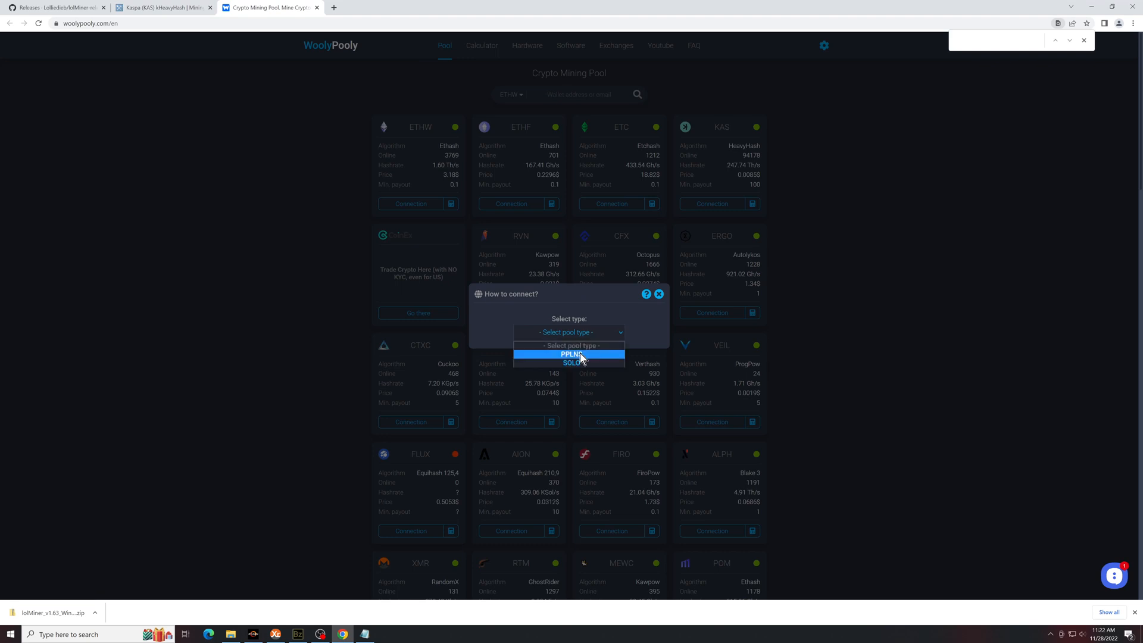
pyautogui.click(571, 354)
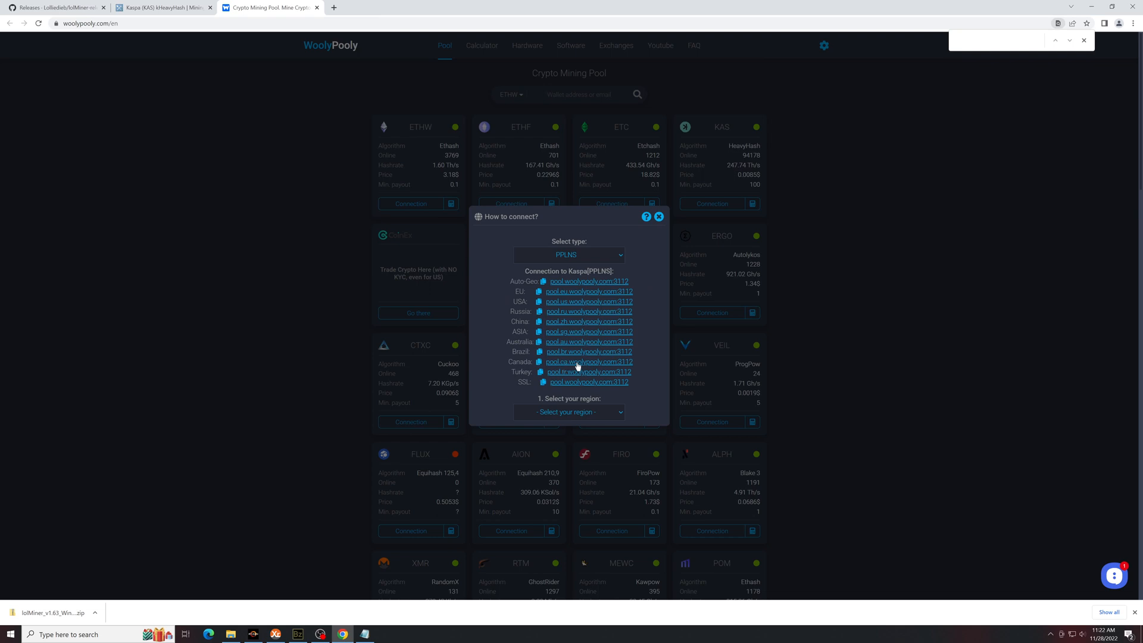
pyautogui.click(569, 412)
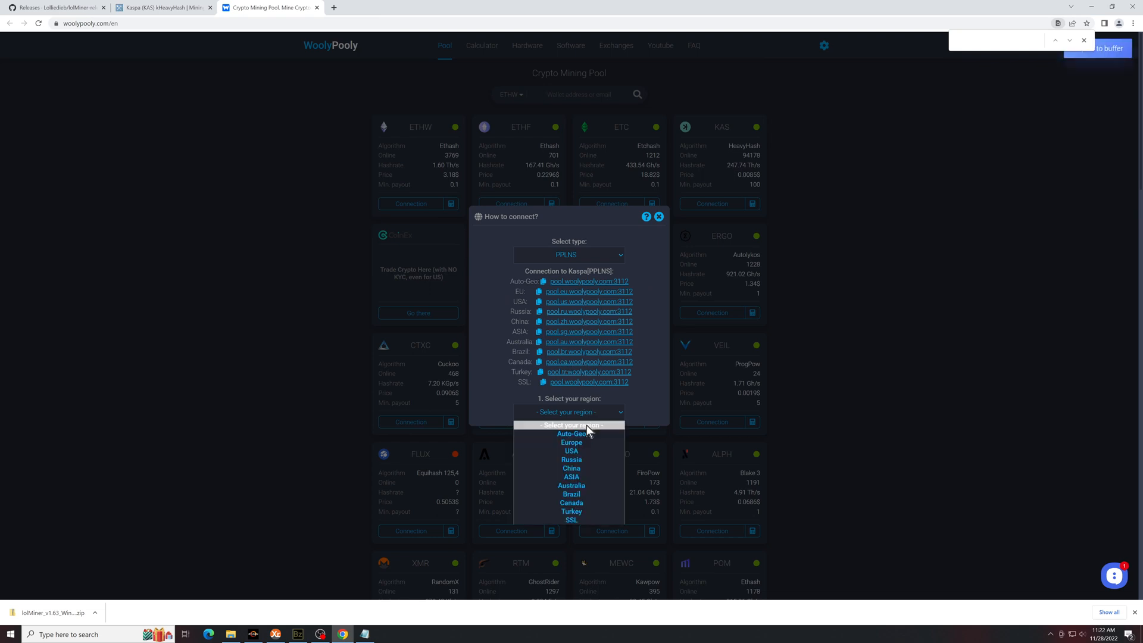
pyautogui.click(572, 502)
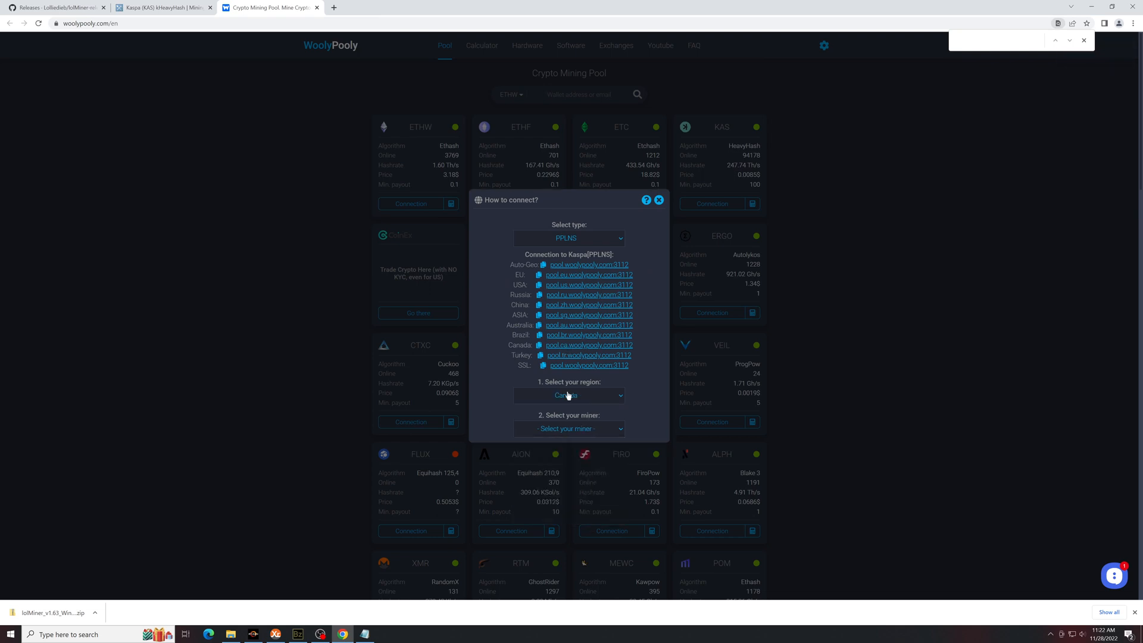
pyautogui.click(569, 428)
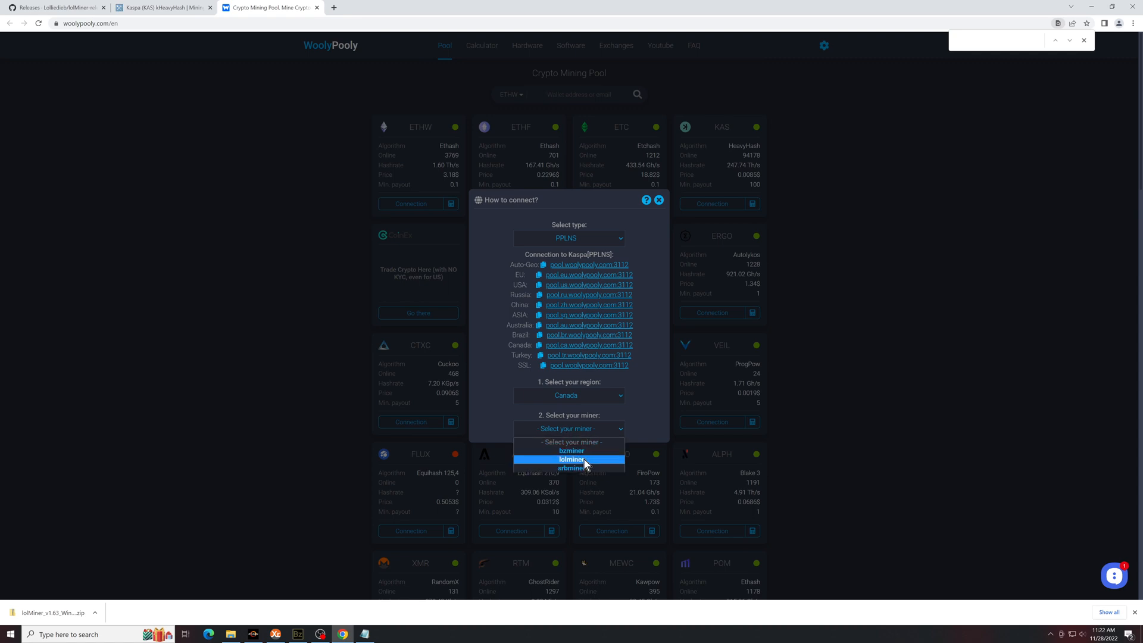
pyautogui.click(571, 459)
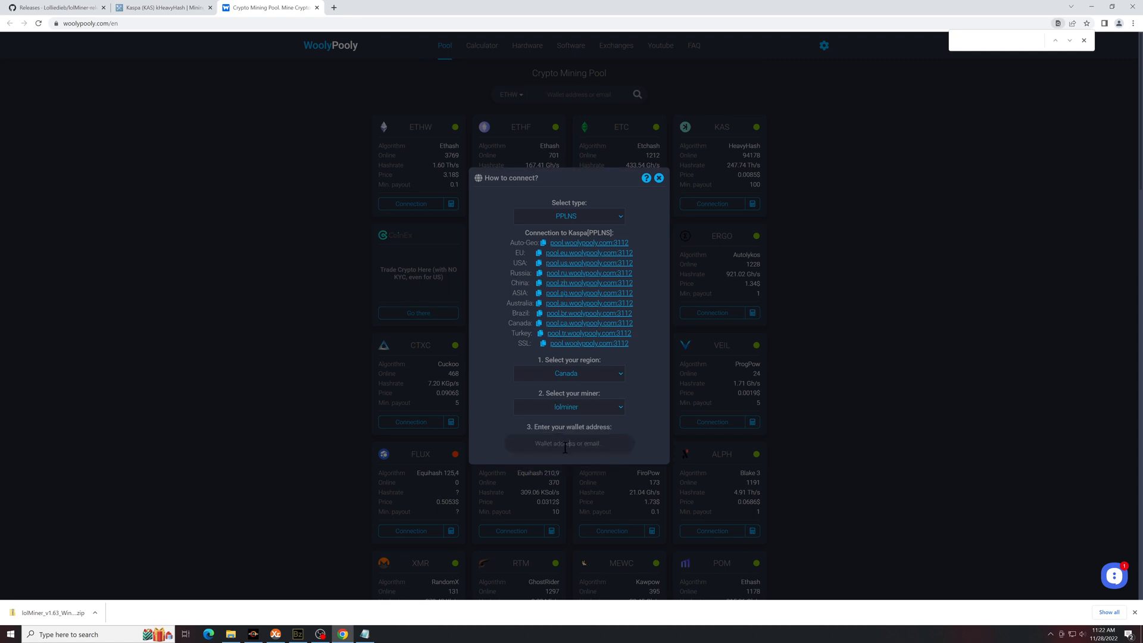
# Step: Enter wallet 'kapsa' and worker 'test!', then copy the generated lolMiner command
pyautogui.write('kapsa:0000')
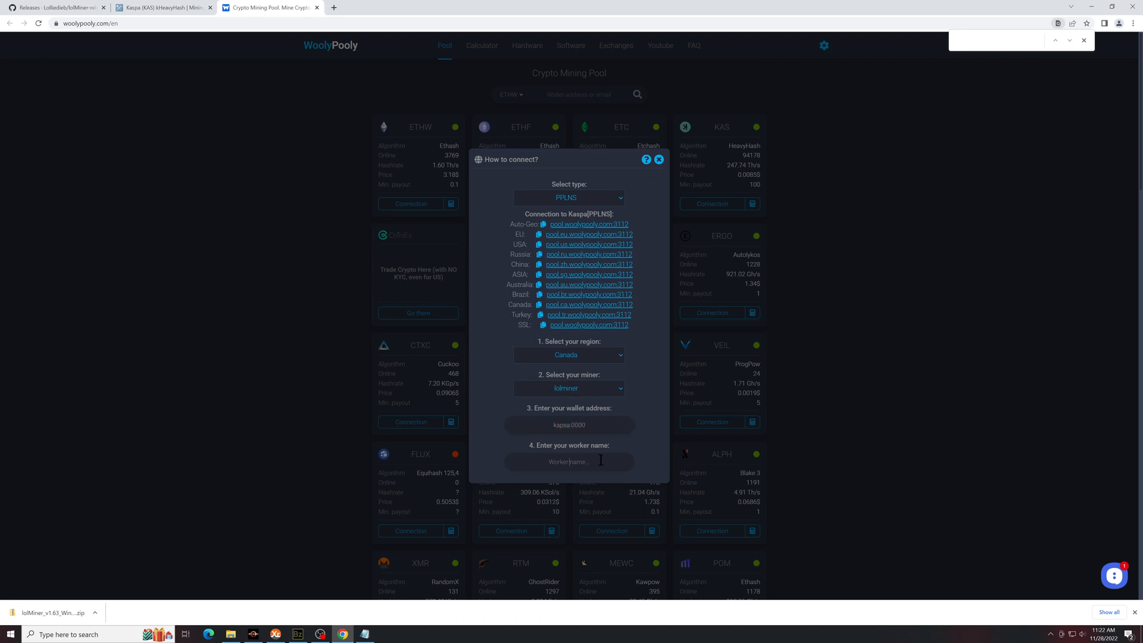
pyautogui.write('test!')
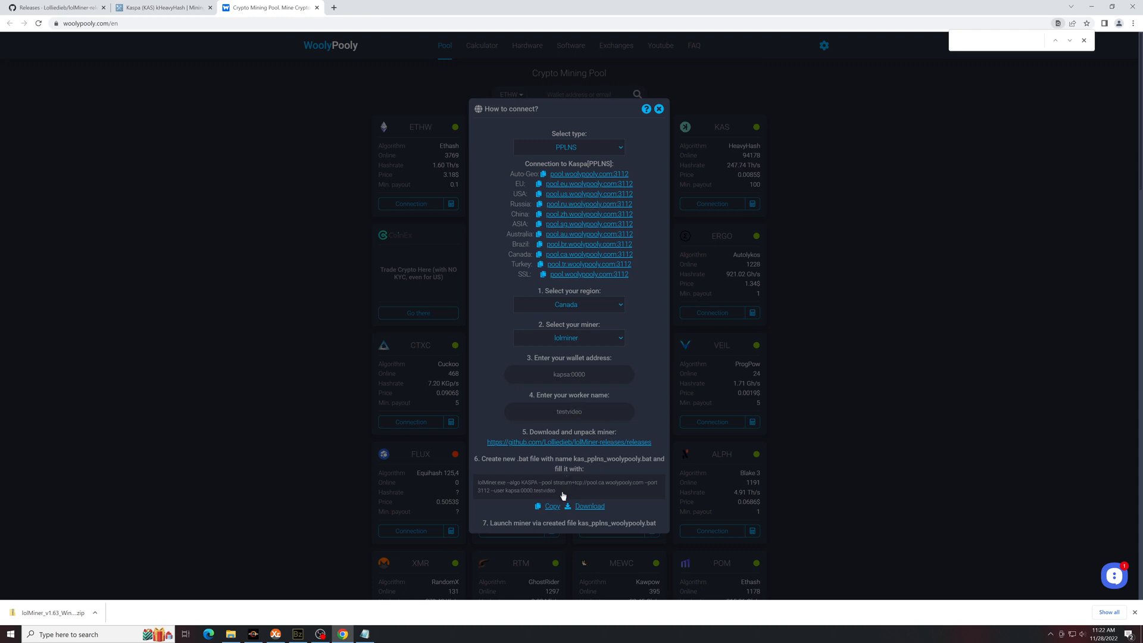
pyautogui.click(553, 507)
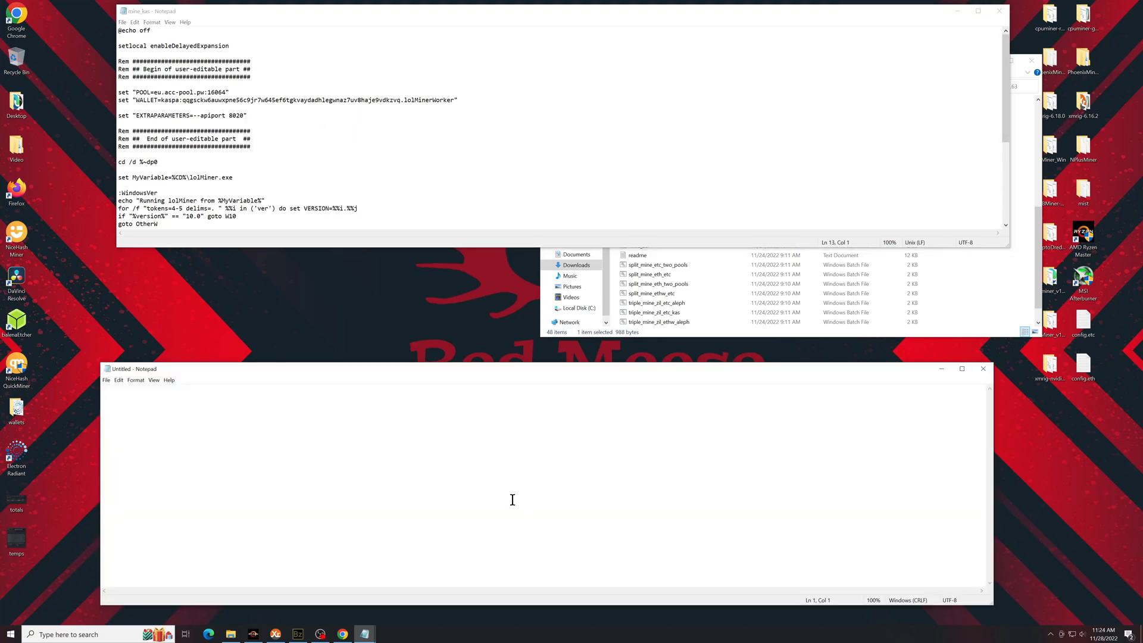
pyautogui.moveTo(401, 435)
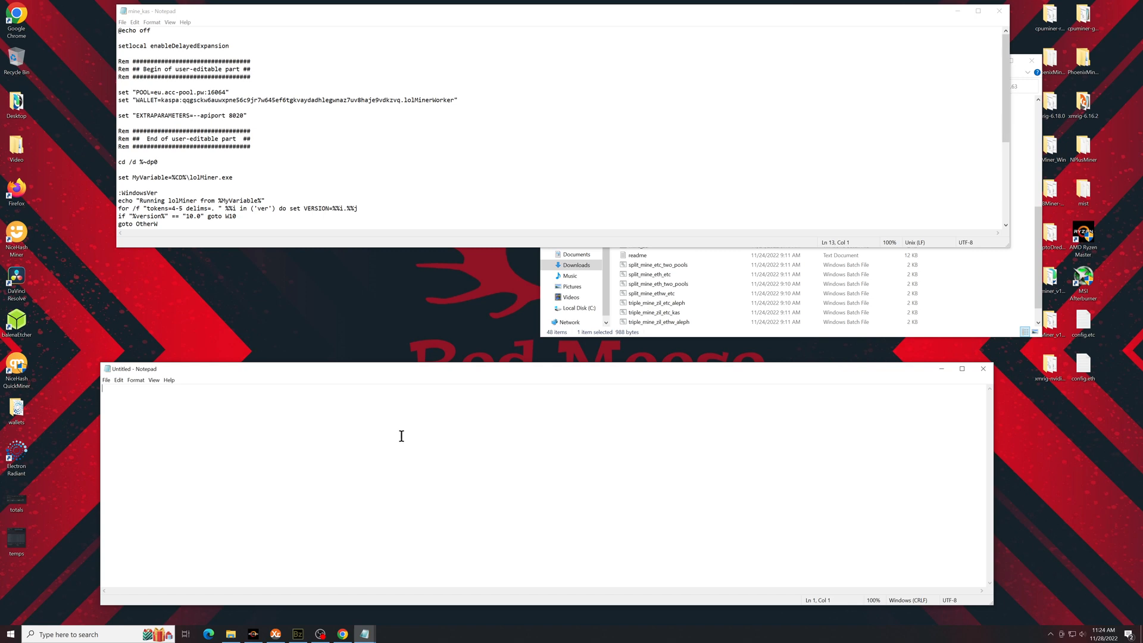
# Step: Paste the lolMiner command into a new note and set POOL to pool.ca.woolypooly.com:3112
pyautogui.write('lolMiner.exe --algo KASPA --pool stratum+tcp://pool.ca.woolypooly.com --port 3112 --user kapsa:0000.testvideo')
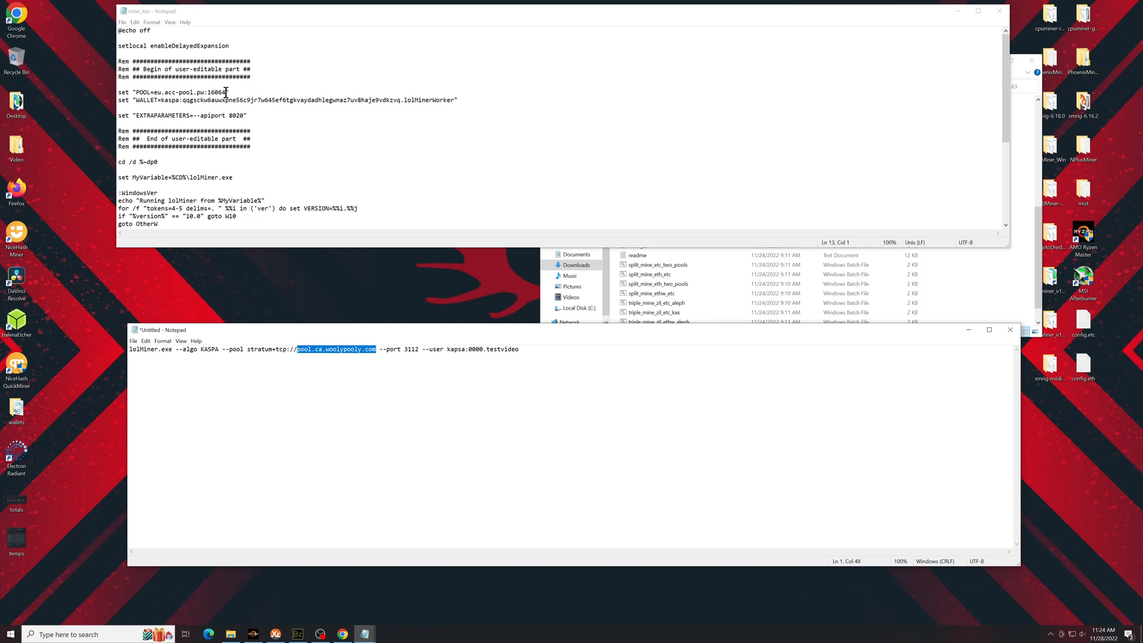
pyautogui.doubleClick(189, 91)
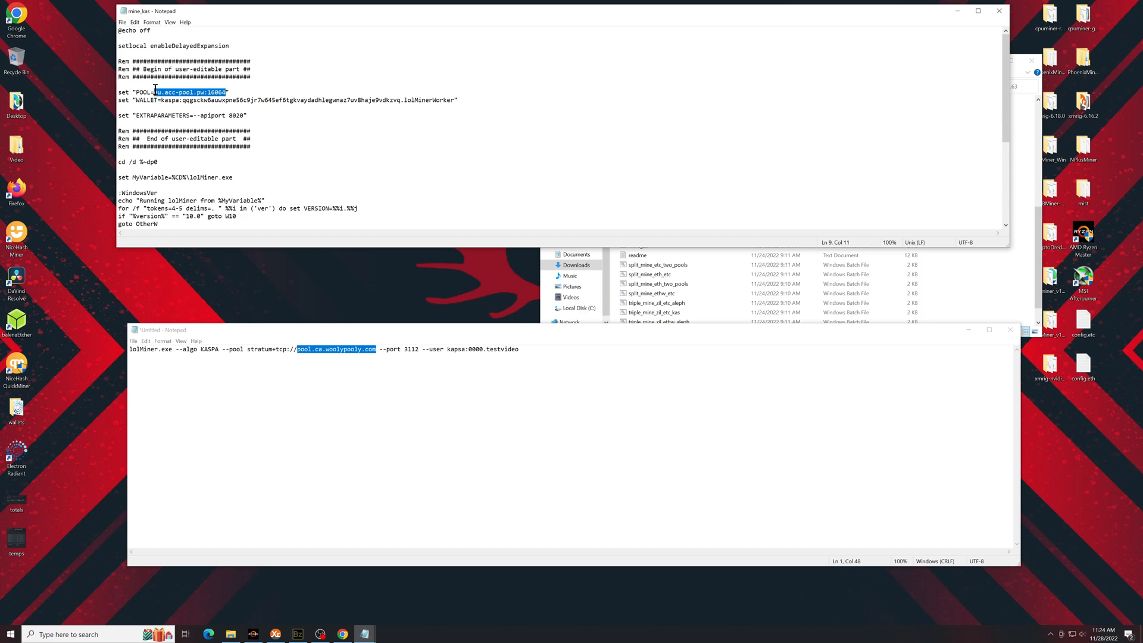
pyautogui.write('pool.ca.woolypooly.com')
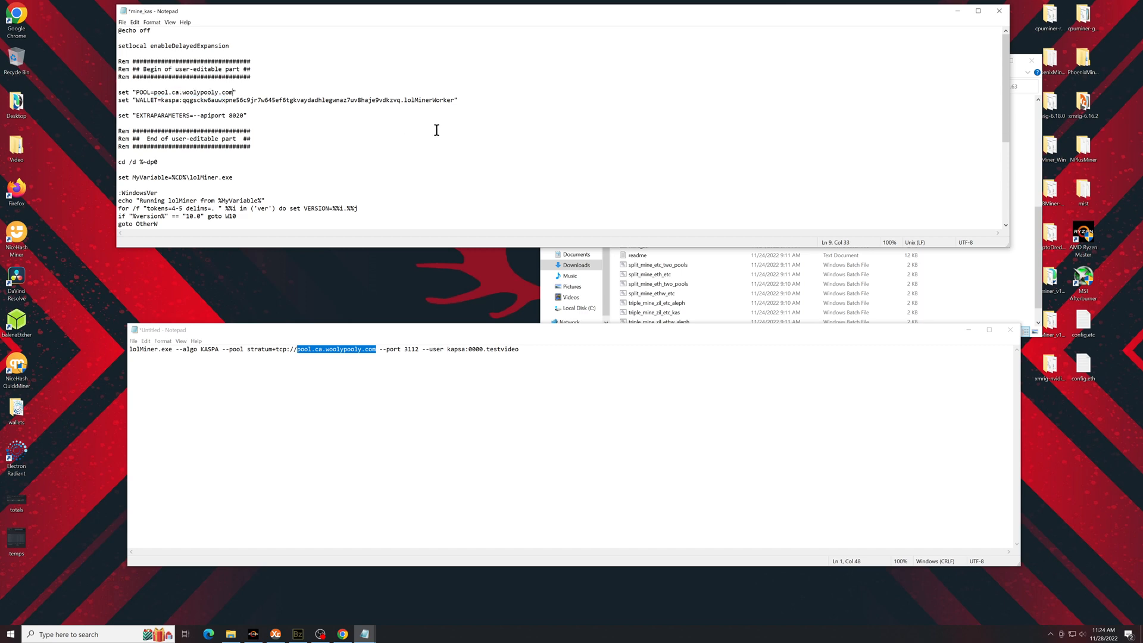
pyautogui.write('3112')
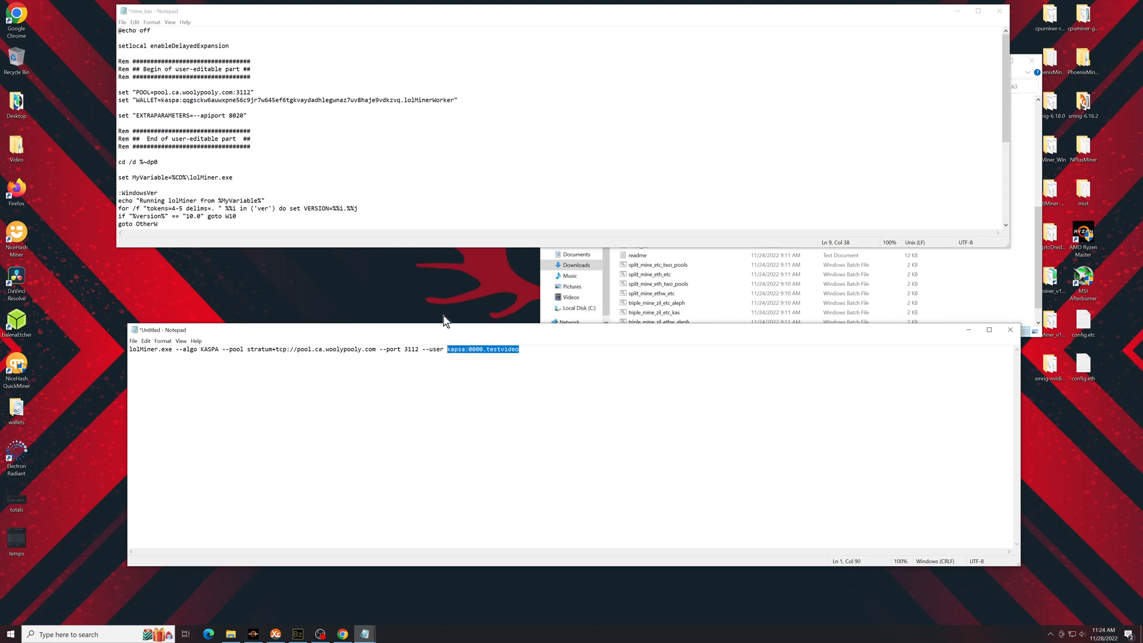
pyautogui.moveTo(472, 305)
pyautogui.write('--cclk 1470 --mclk 810')
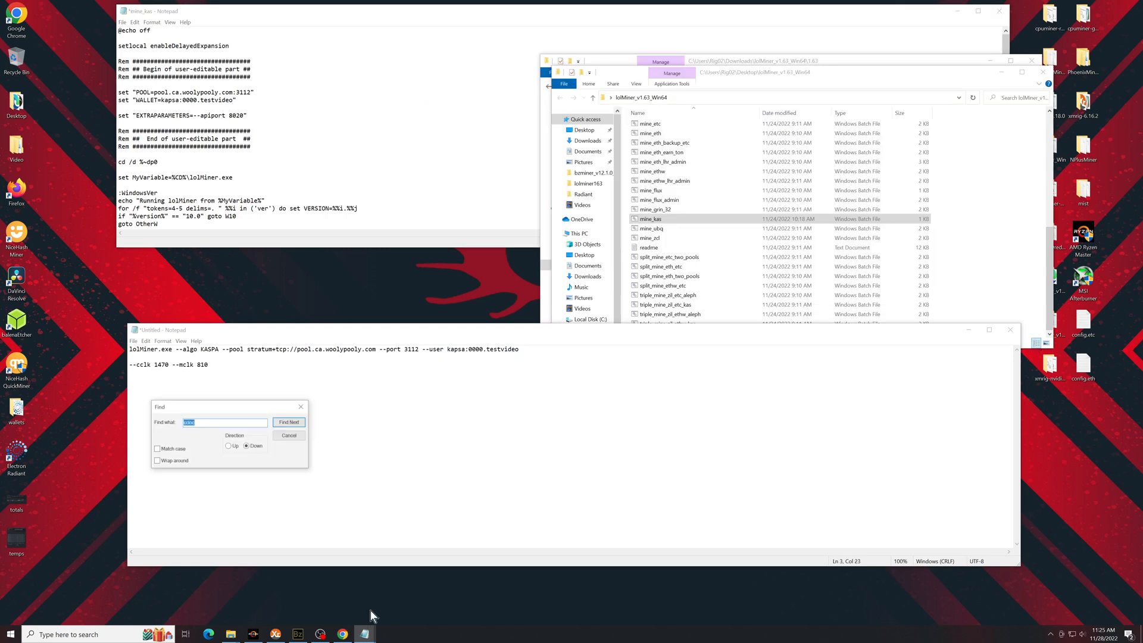
# Step: Scroll the GitHub lolMiner releases page to the 1.62 notes and highlight the --cclk note
pyautogui.click(289, 435)
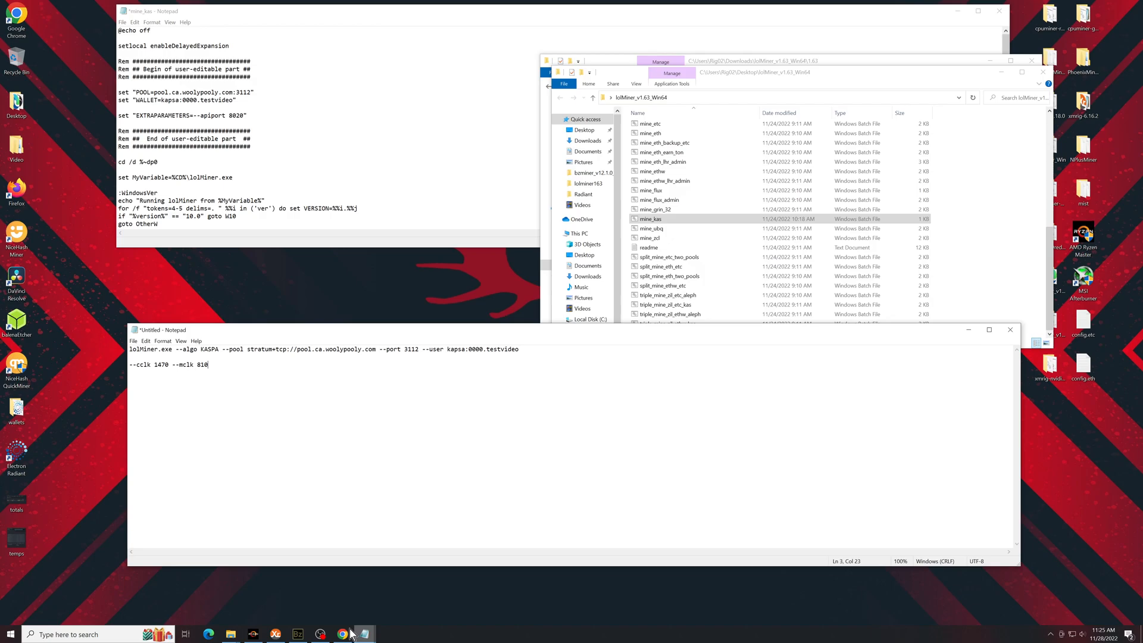
pyautogui.click(341, 633)
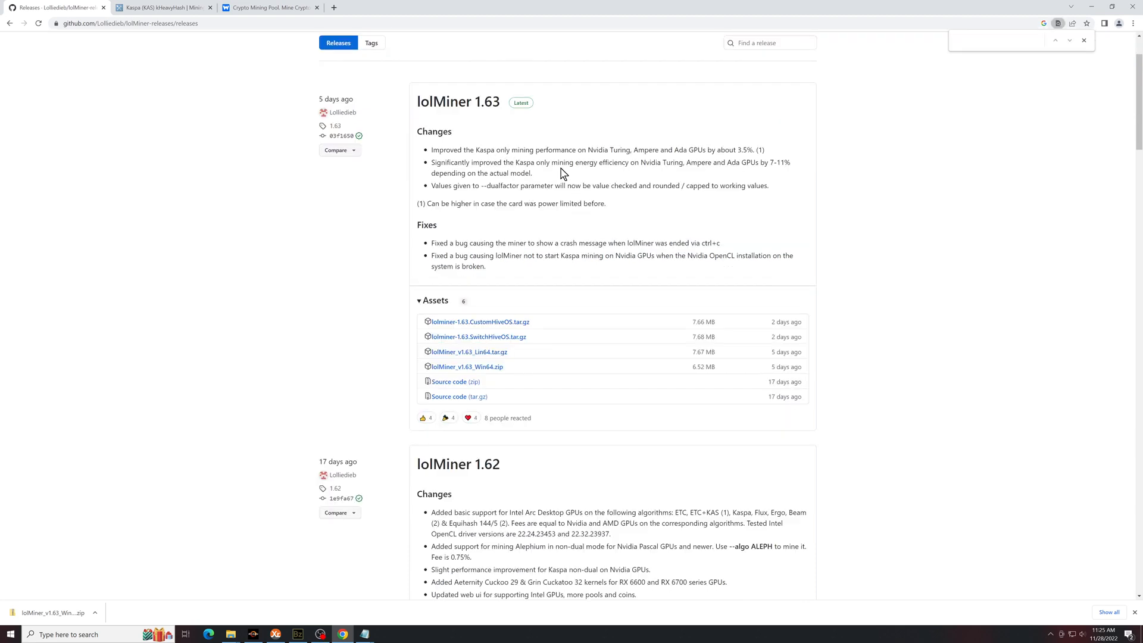
pyautogui.moveTo(789, 173)
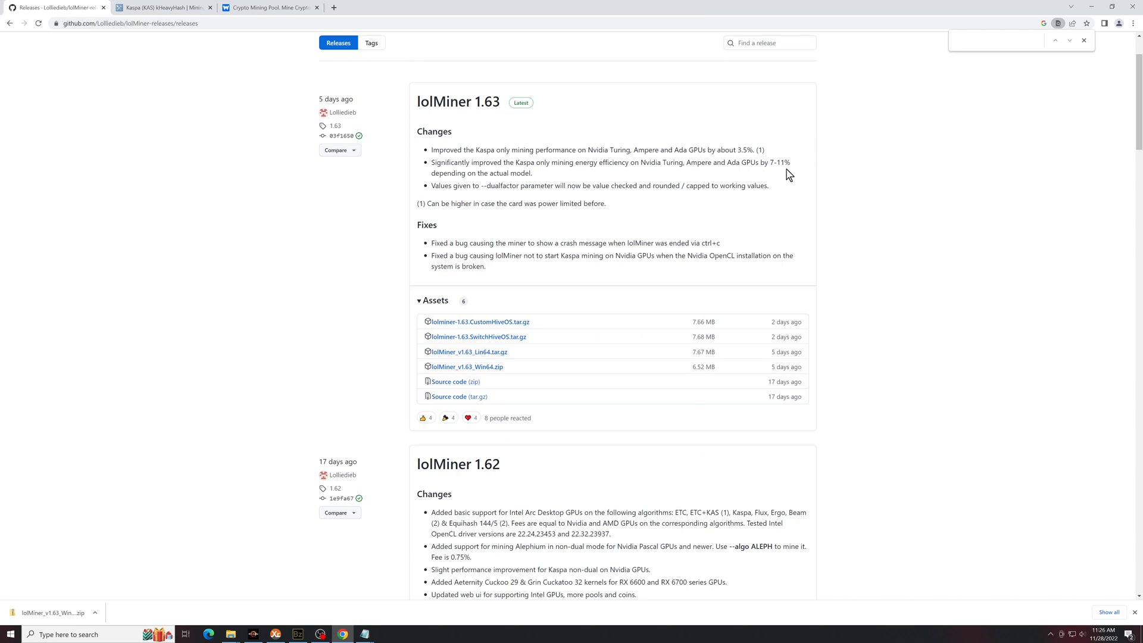
pyautogui.scroll(-3)
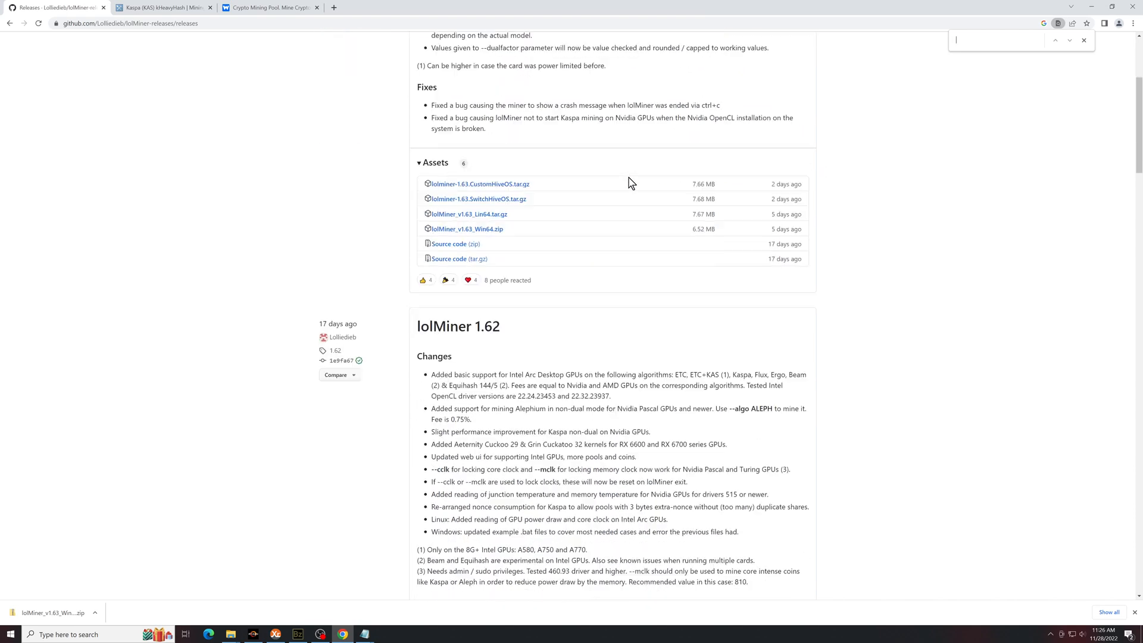
pyautogui.scroll(-3)
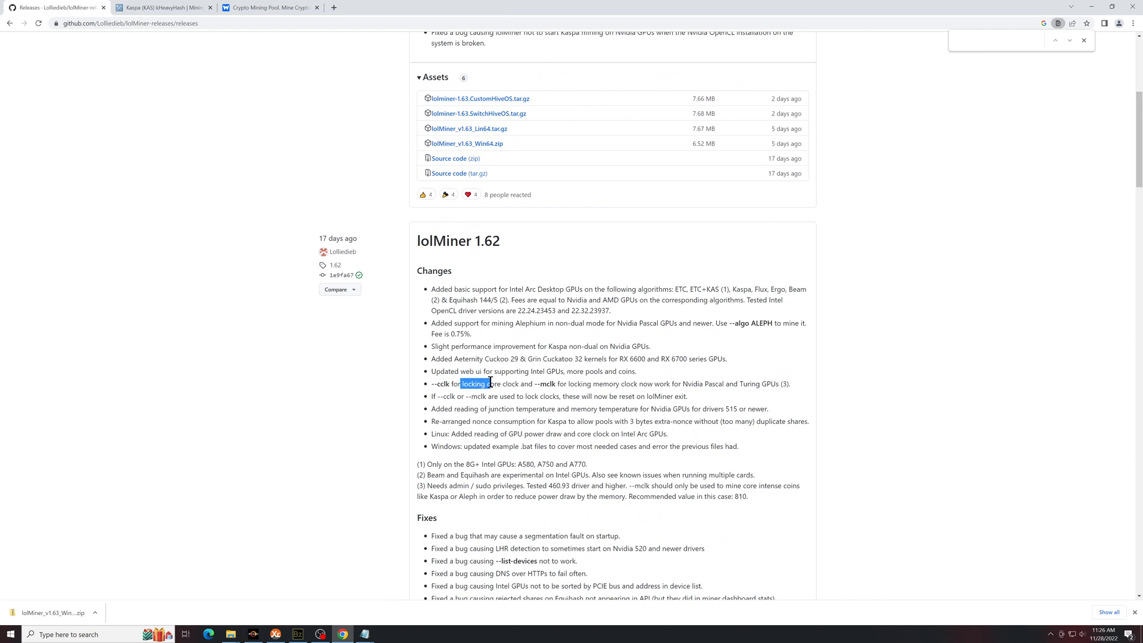
pyautogui.doubleClick(543, 383)
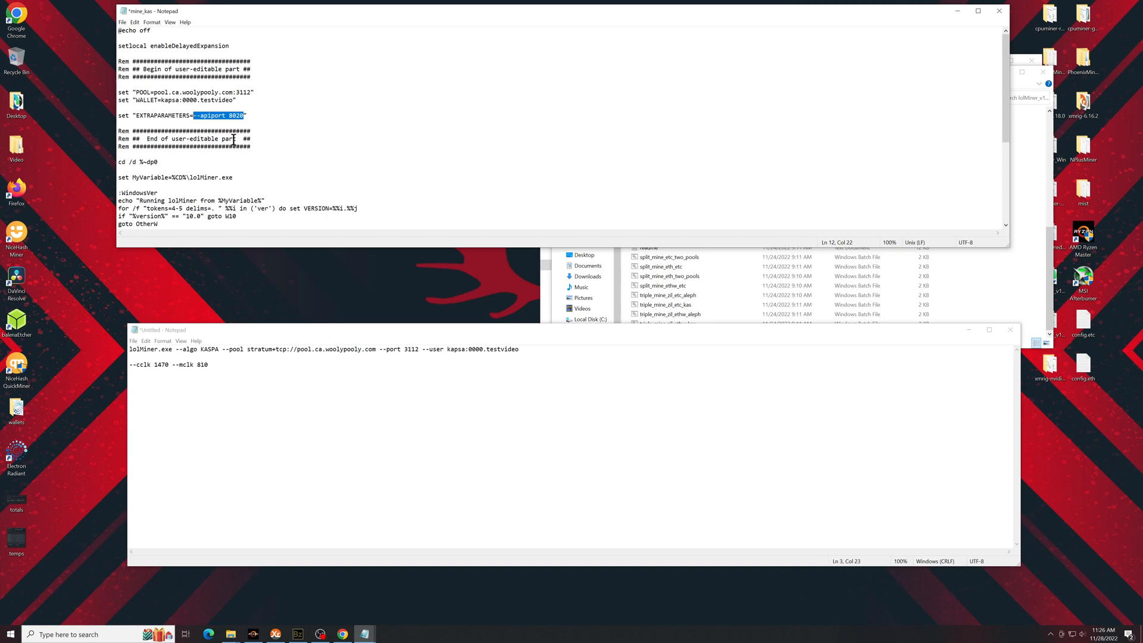
# Step: Select the existing EXTRAPARAMETERS value in mine_kas and close the script
pyautogui.tripleClick(168, 364)
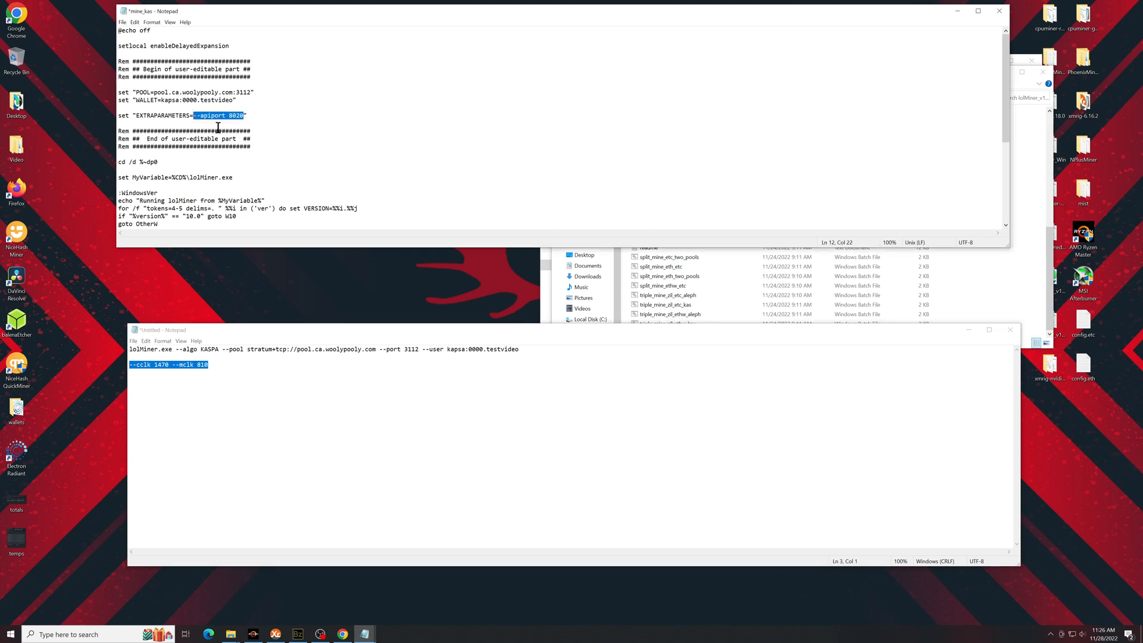
pyautogui.click(122, 22)
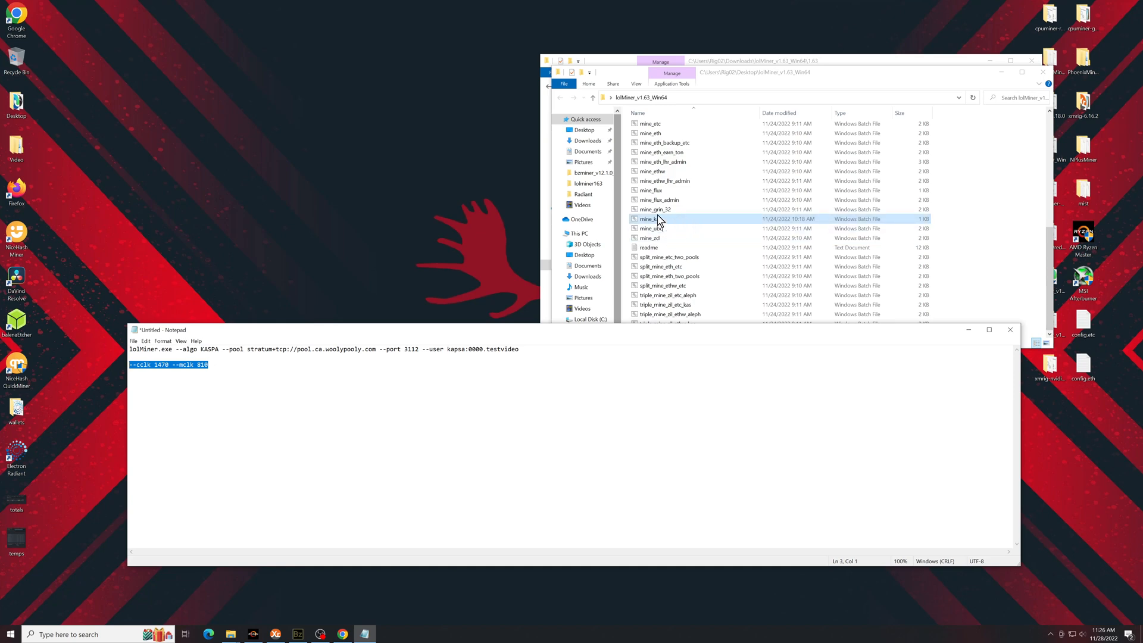
pyautogui.moveTo(659, 223)
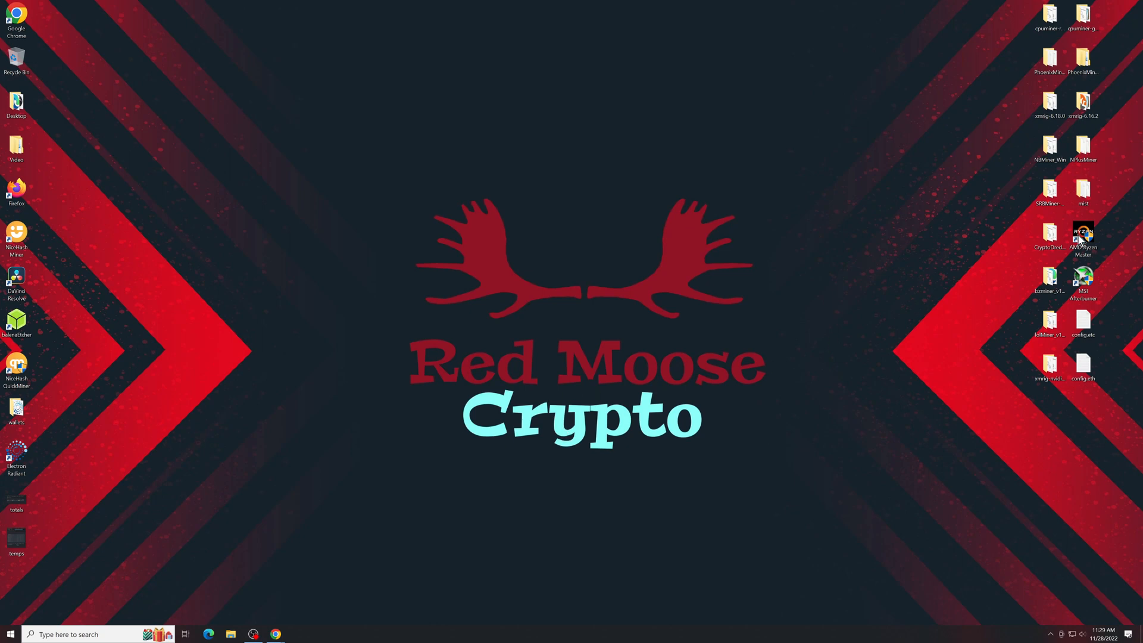
pyautogui.moveTo(698, 325)
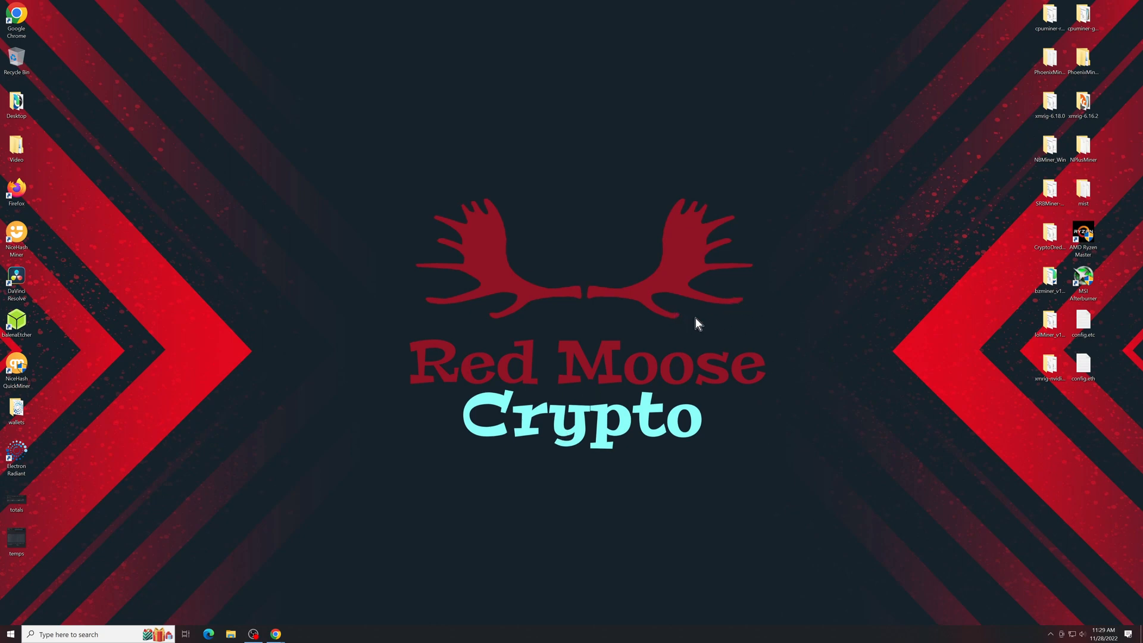
pyautogui.moveTo(487, 350)
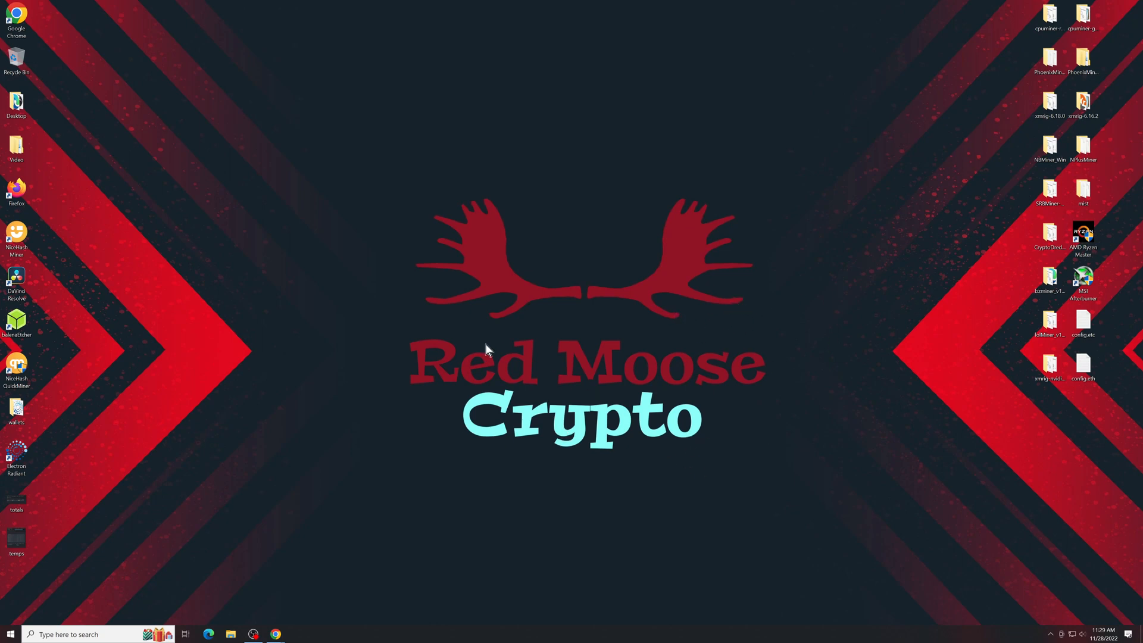
pyautogui.moveTo(628, 418)
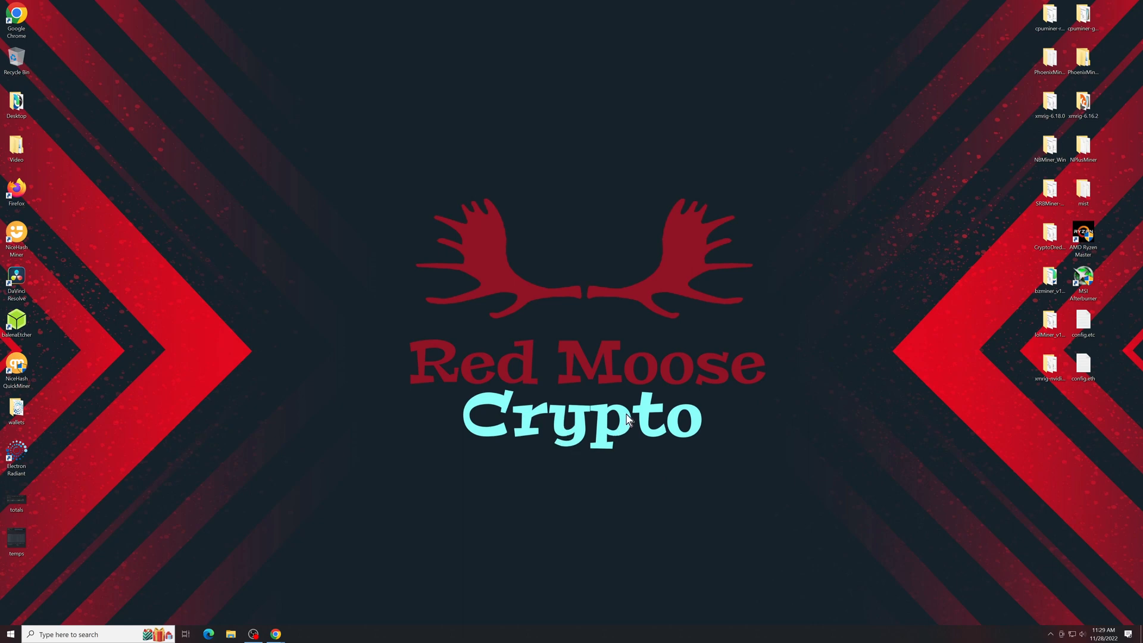
pyautogui.moveTo(625, 403)
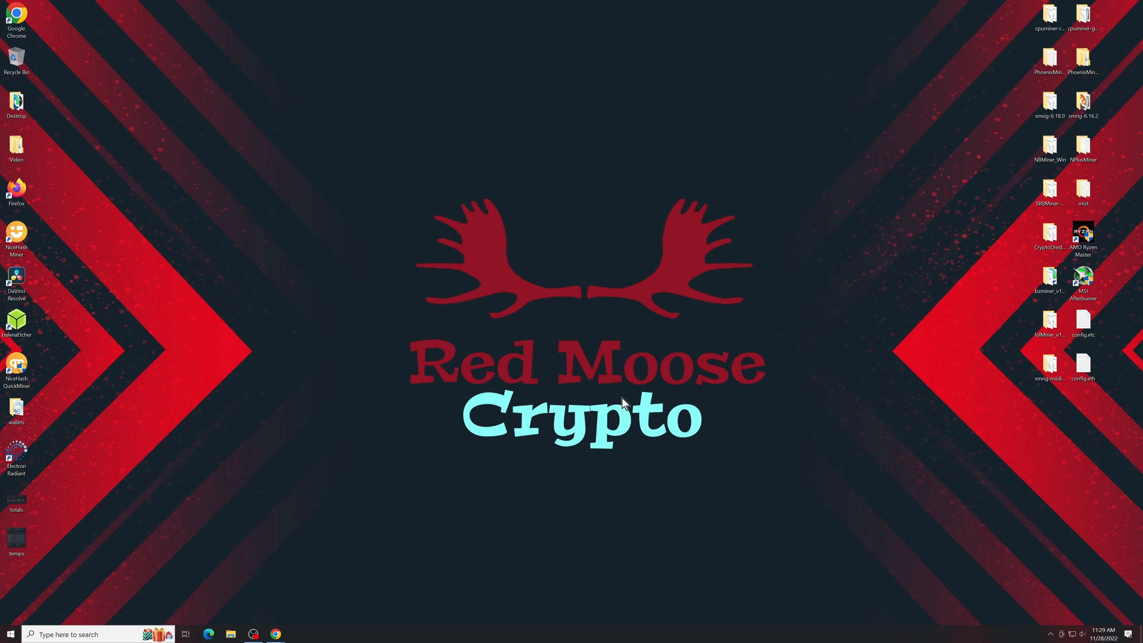
pyautogui.moveTo(542, 558)
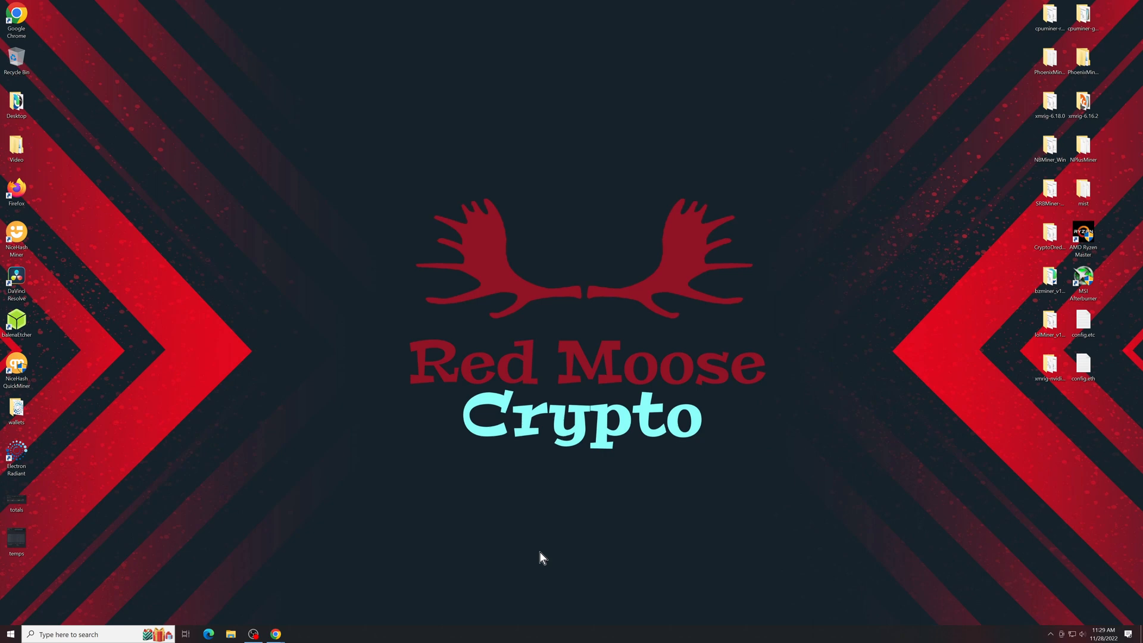
pyautogui.moveTo(518, 549)
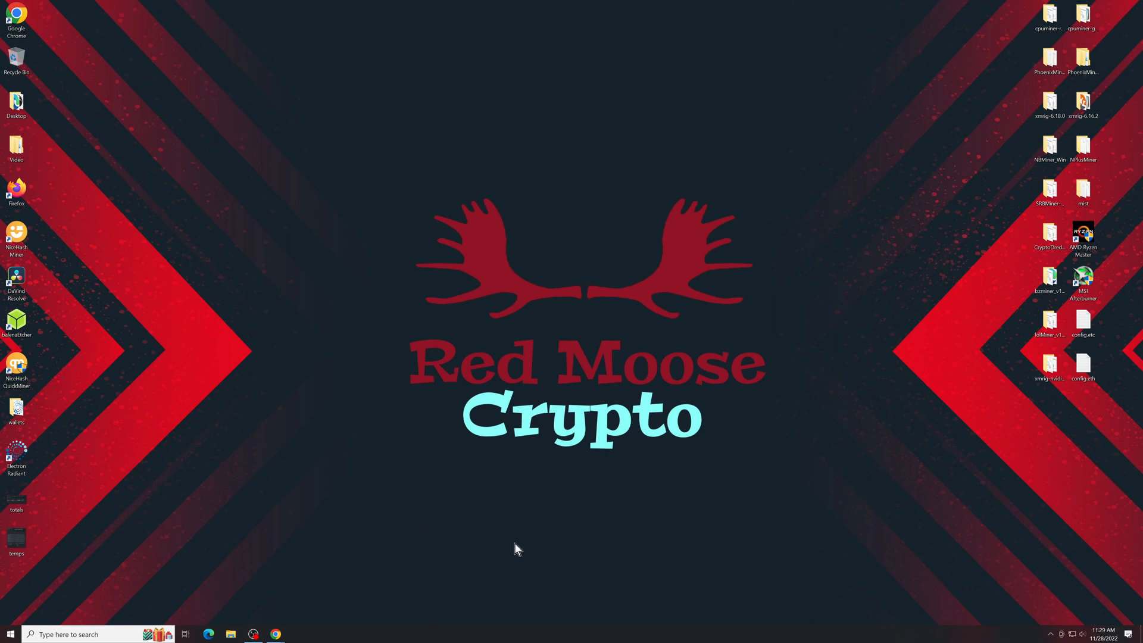
pyautogui.moveTo(501, 532)
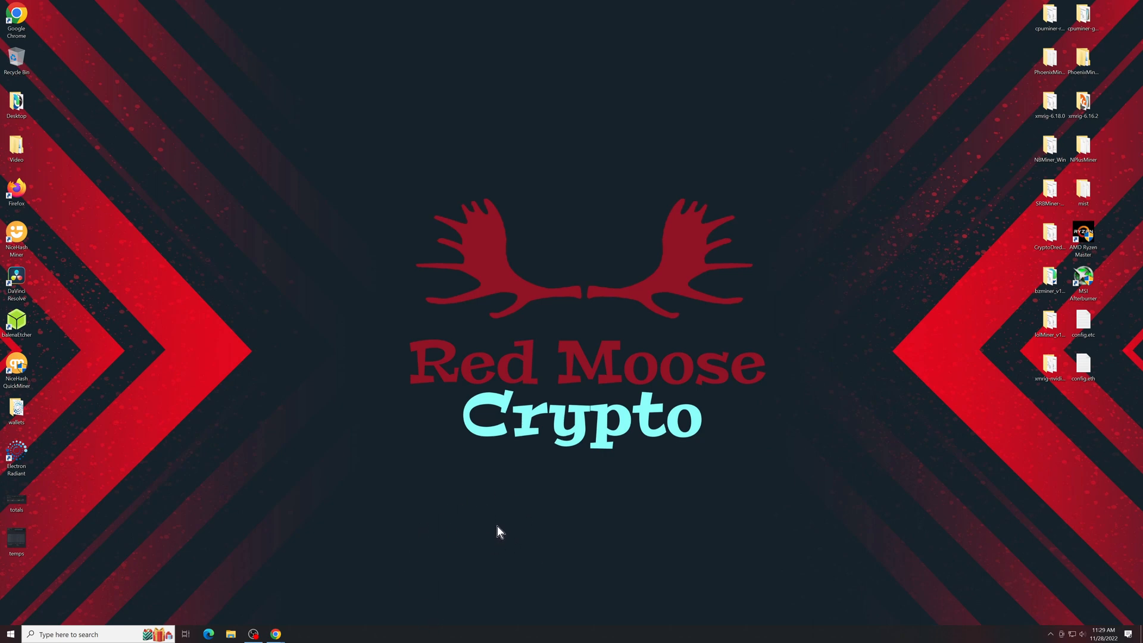
pyautogui.moveTo(542, 569)
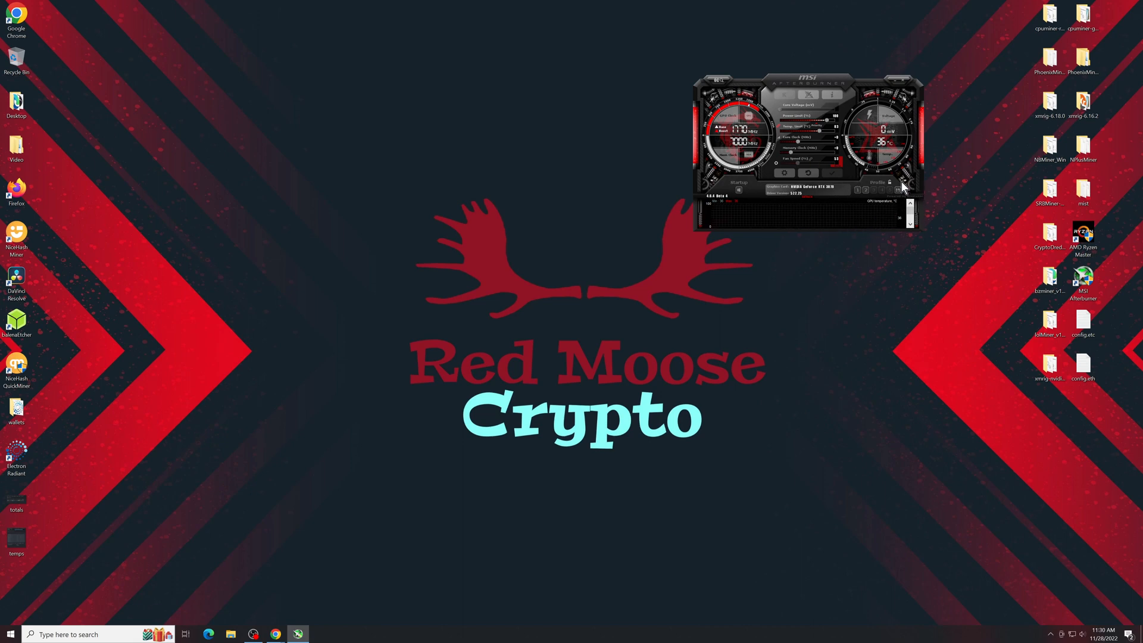
pyautogui.moveTo(923, 170)
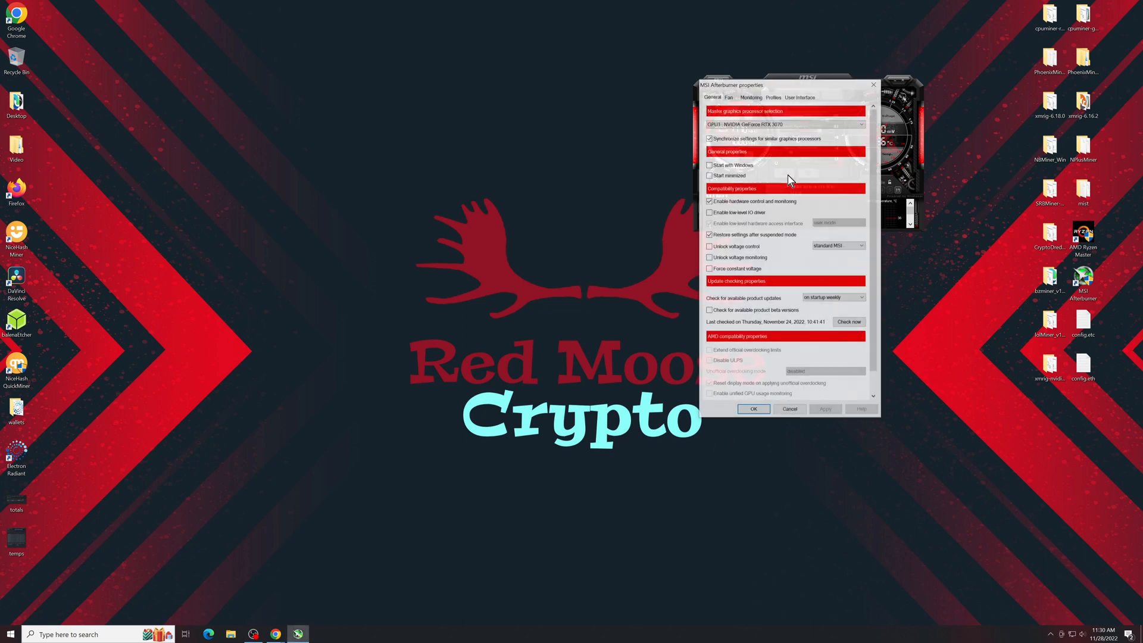
# Step: View Afterburner's User Interface settings, then close the properties window
pyautogui.click(800, 96)
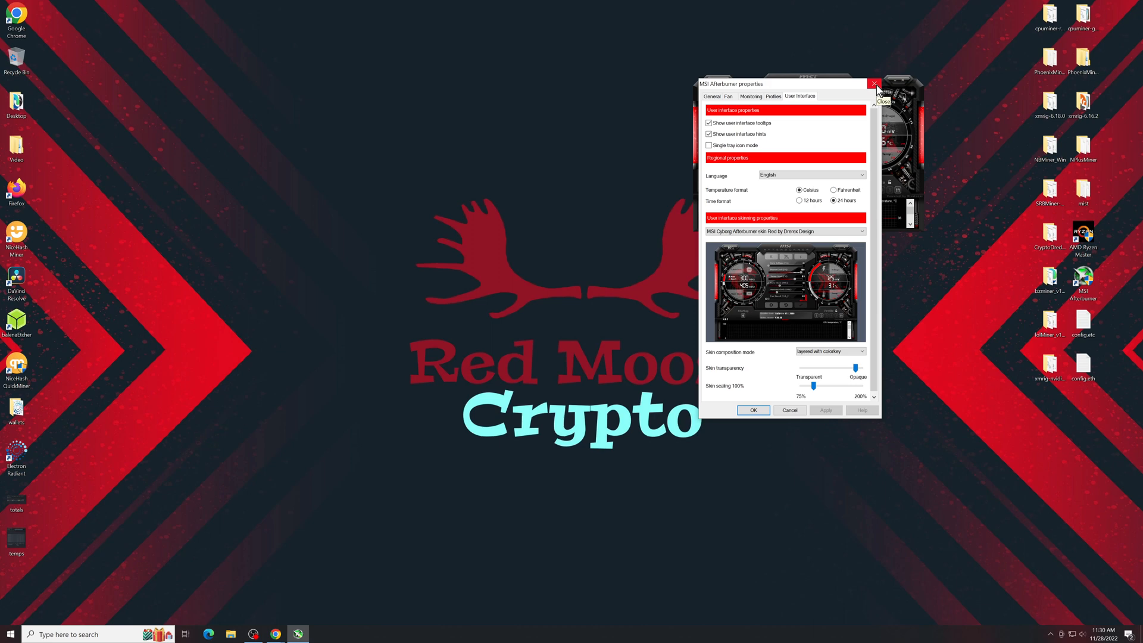
pyautogui.click(875, 83)
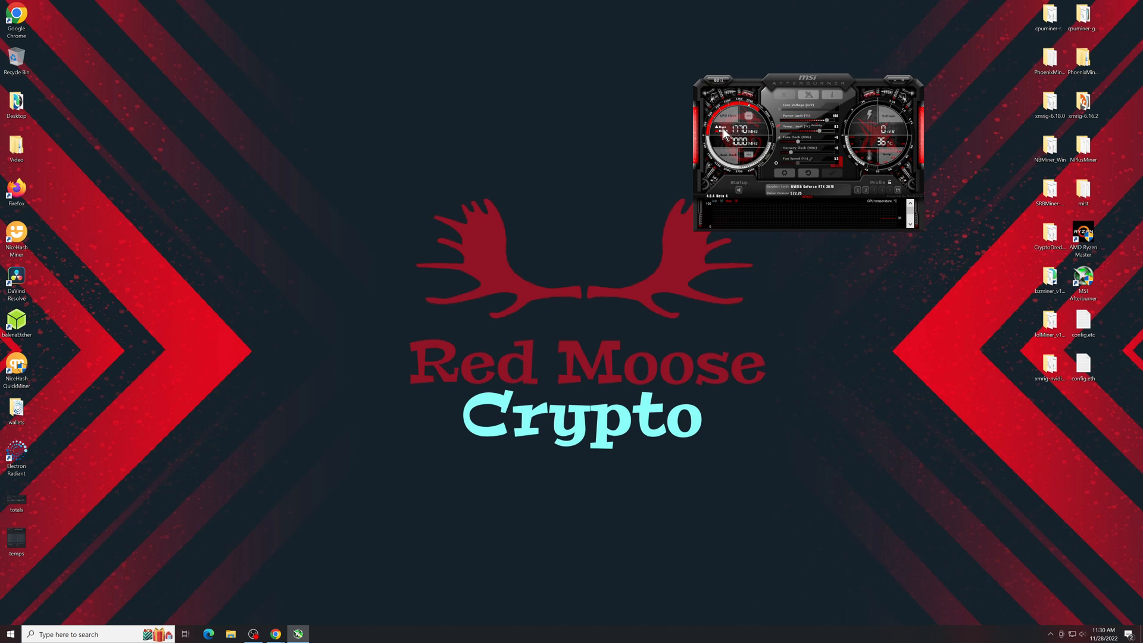
pyautogui.moveTo(580, 480)
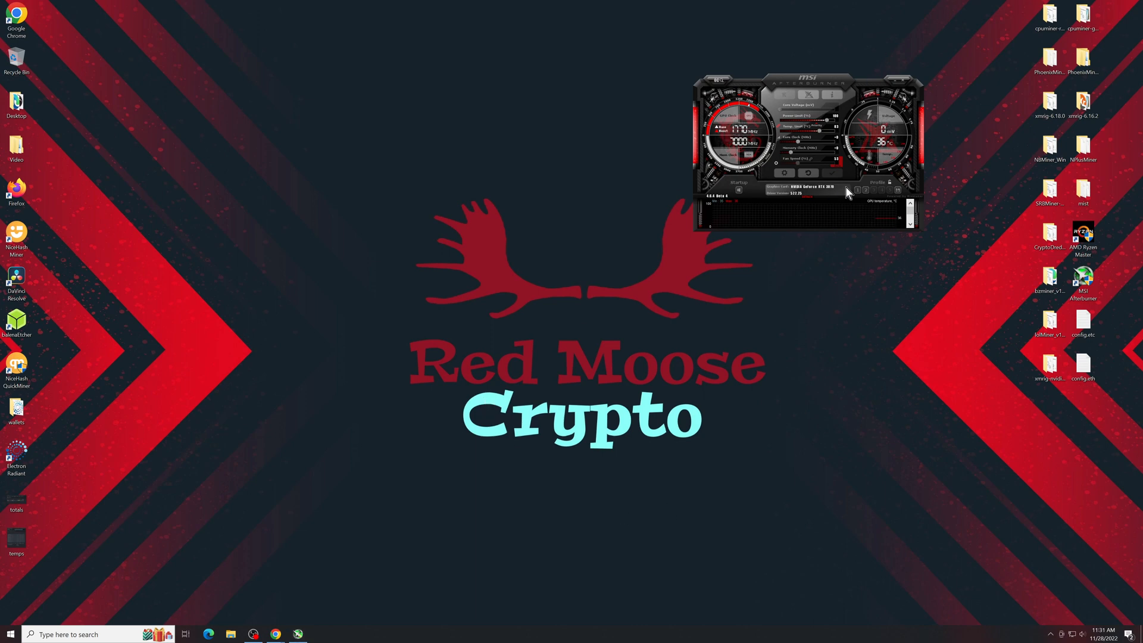
pyautogui.moveTo(837, 118)
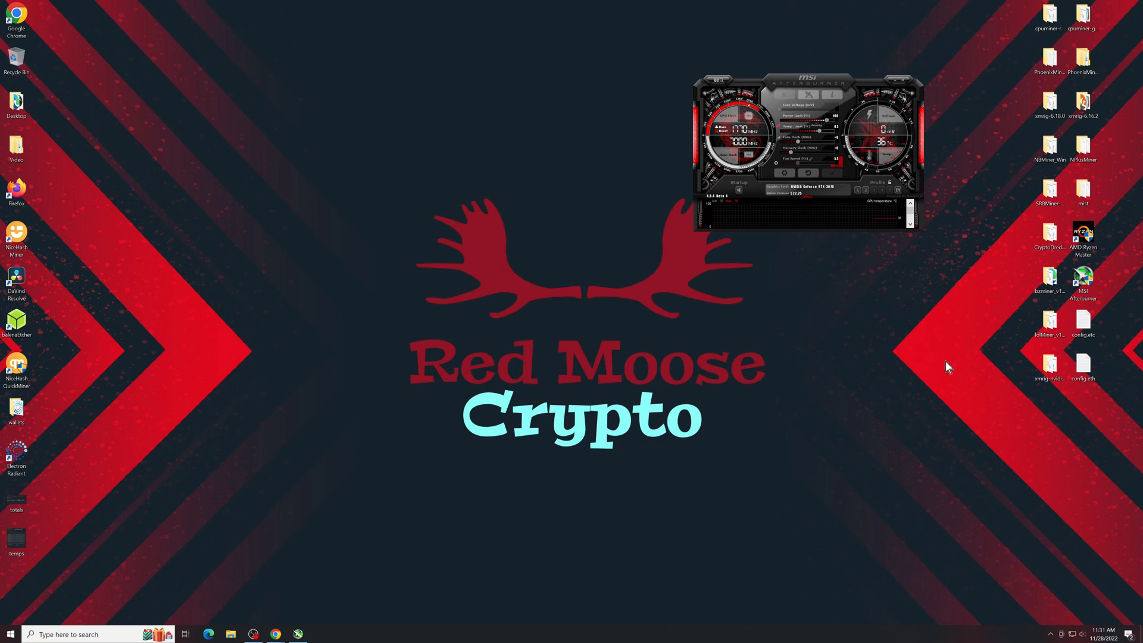
pyautogui.moveTo(1049, 321)
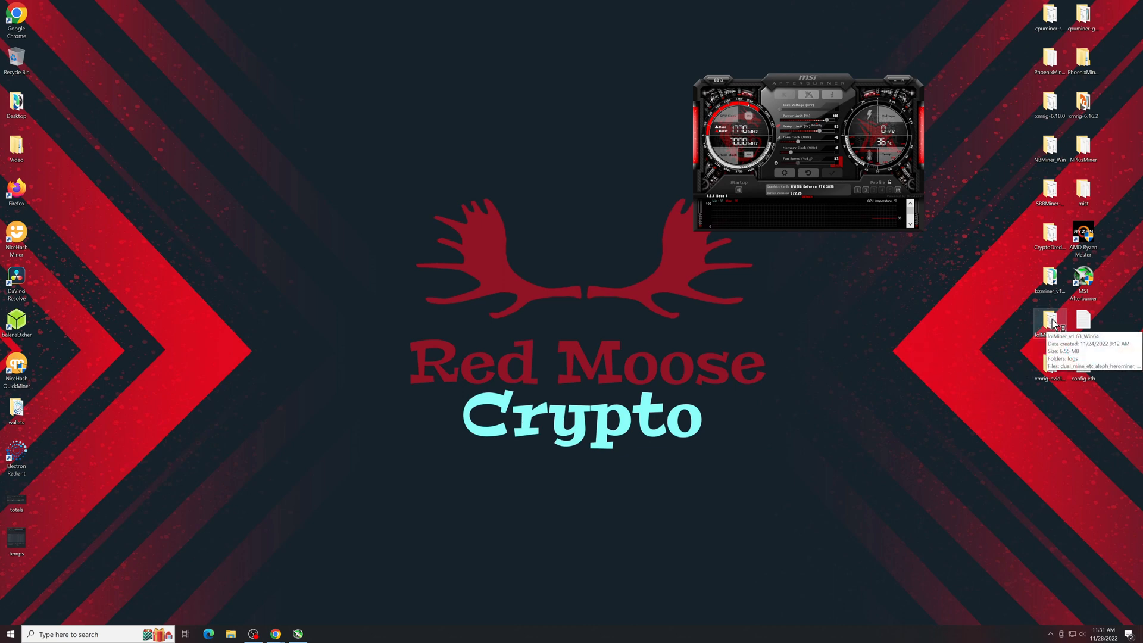
# Step: Open the lolMiner_v1.63_Win64 folder and run mine_kas.bat to start mining Kaspa
pyautogui.doubleClick(1050, 319)
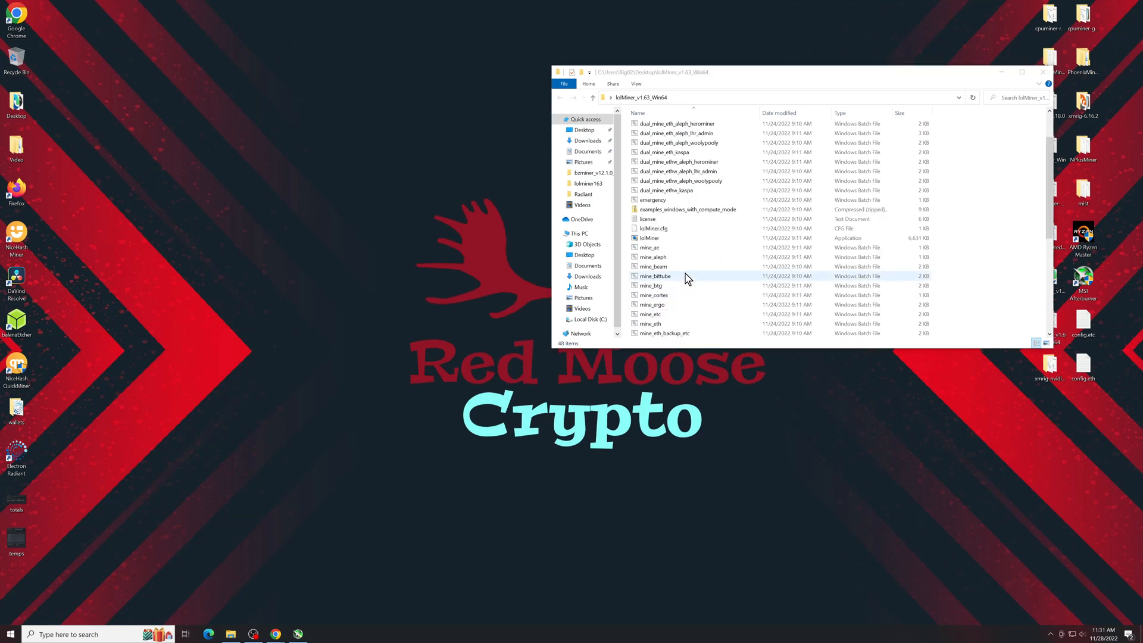
pyautogui.scroll(-3)
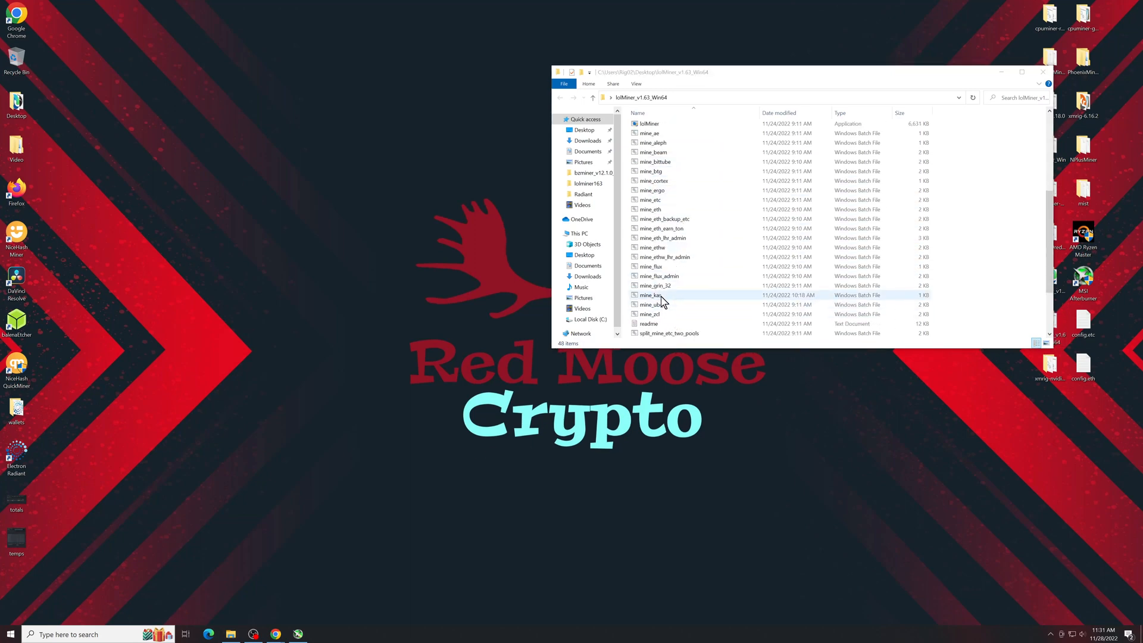
pyautogui.doubleClick(652, 295)
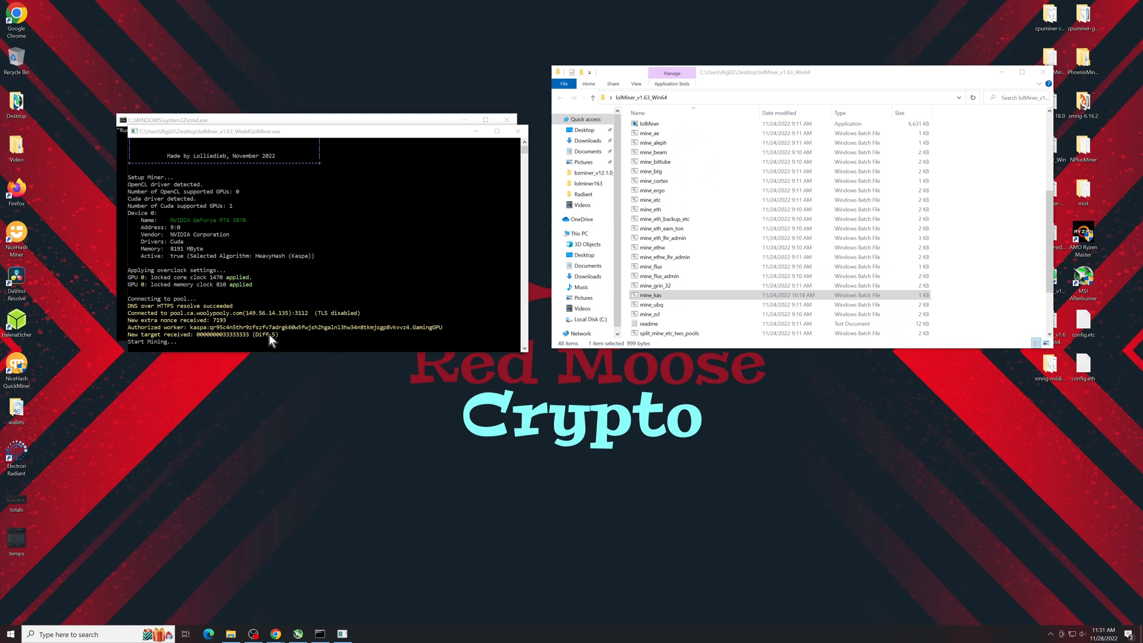
pyautogui.moveTo(174, 283)
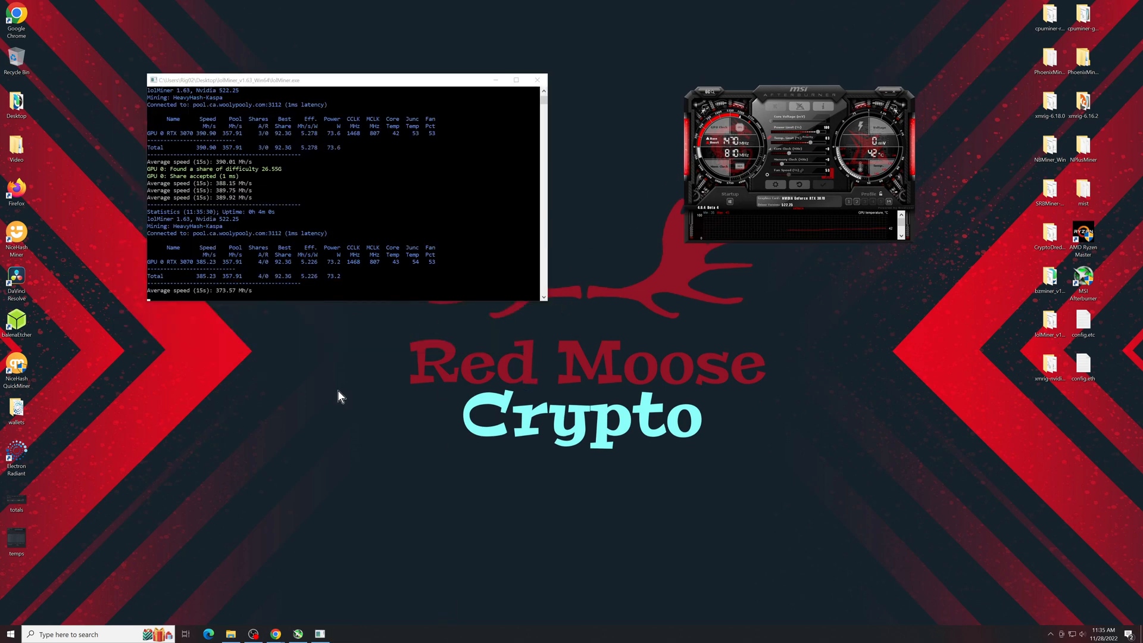
pyautogui.moveTo(350, 292)
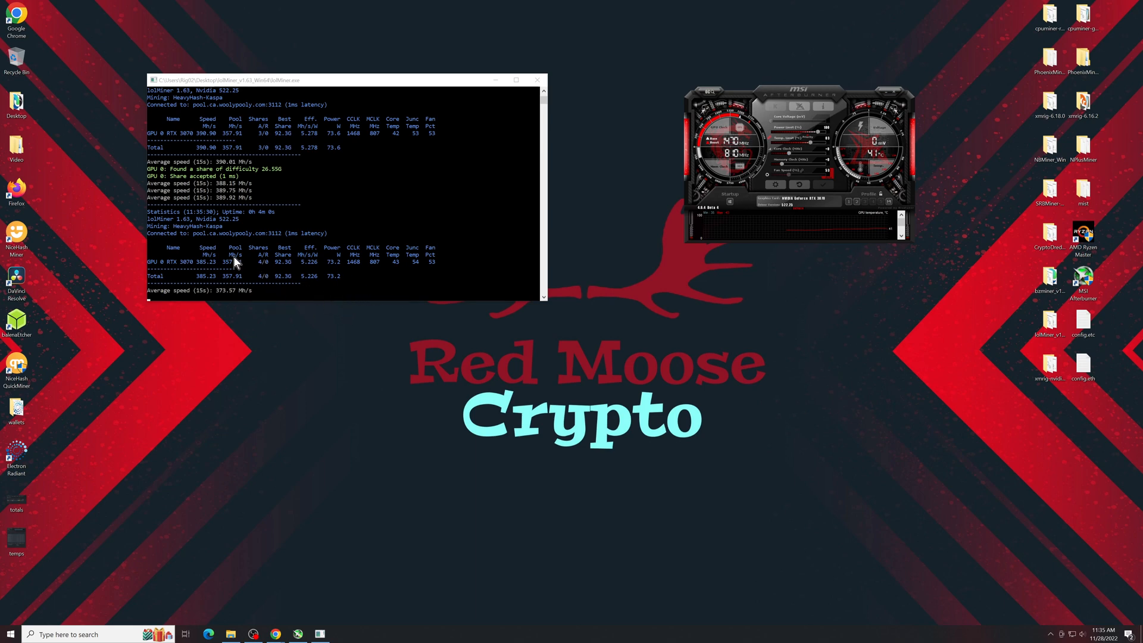
pyautogui.moveTo(211, 284)
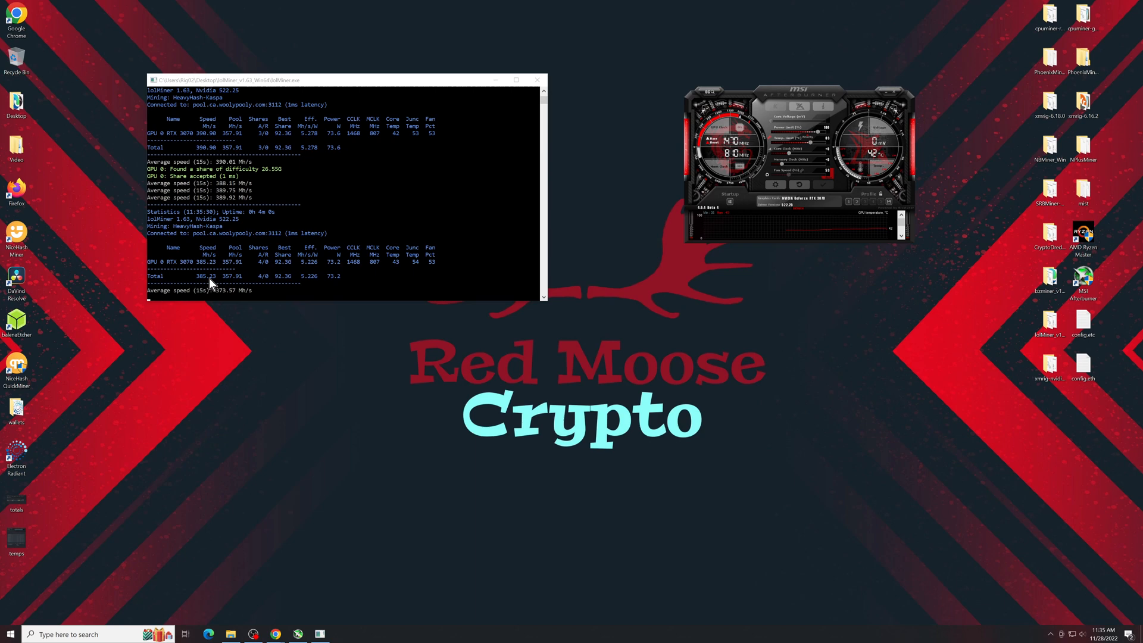
pyautogui.moveTo(335, 269)
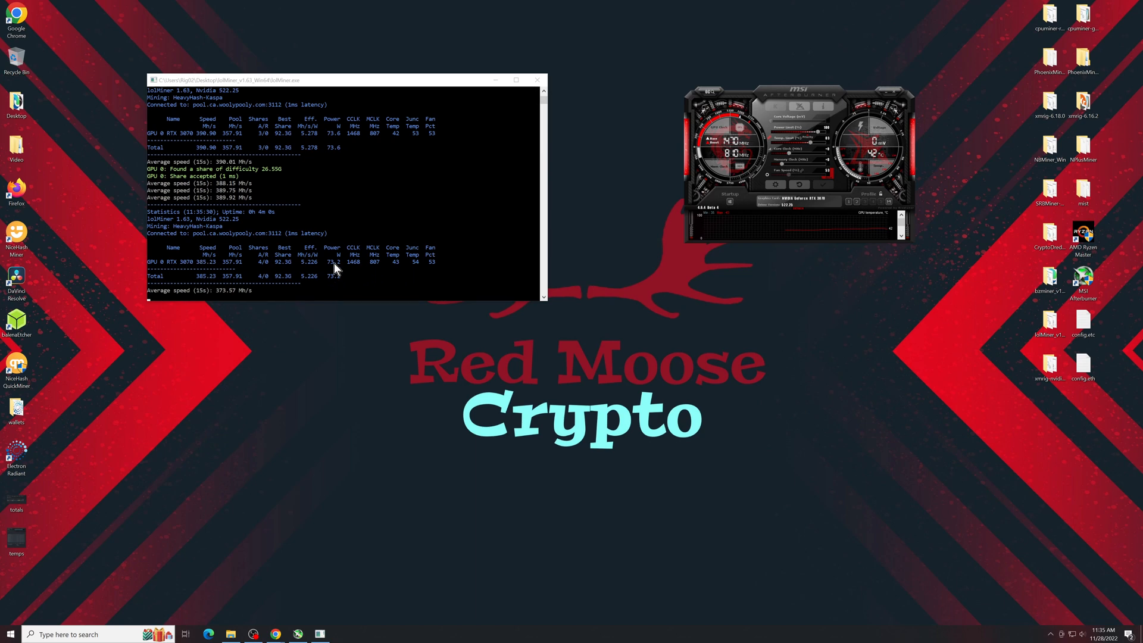
pyautogui.moveTo(308, 275)
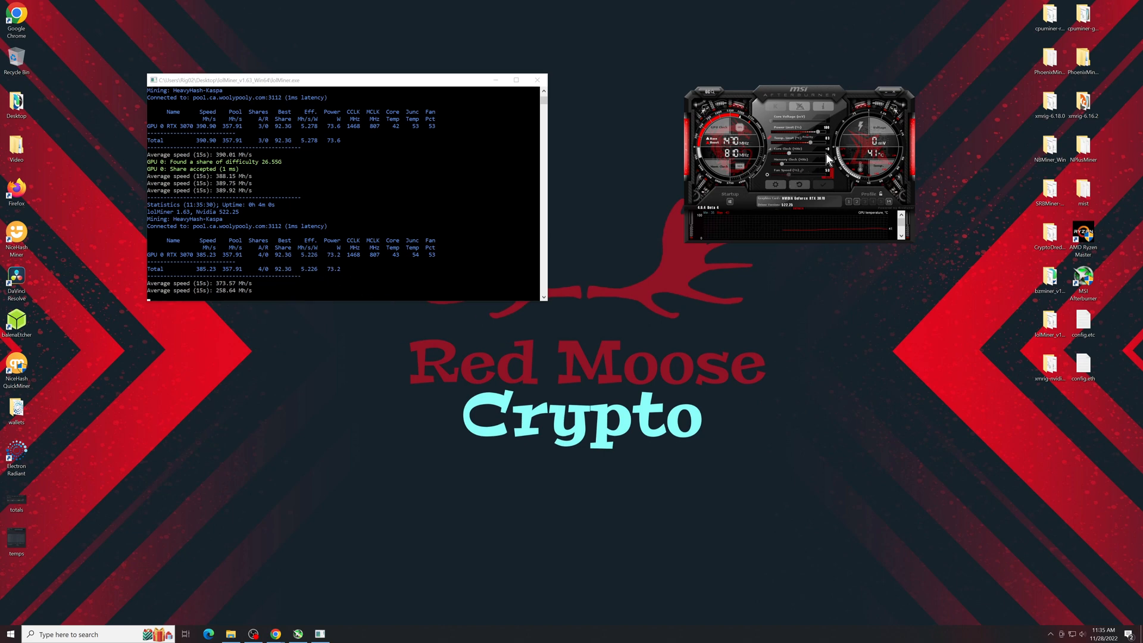
pyautogui.moveTo(828, 153)
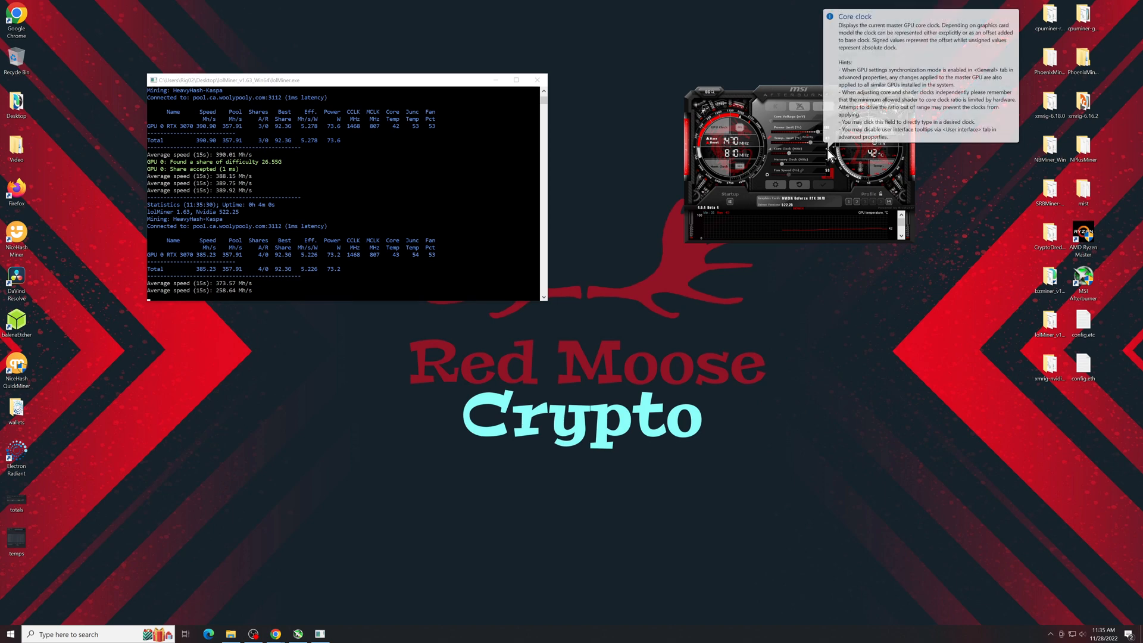
pyautogui.moveTo(808, 350)
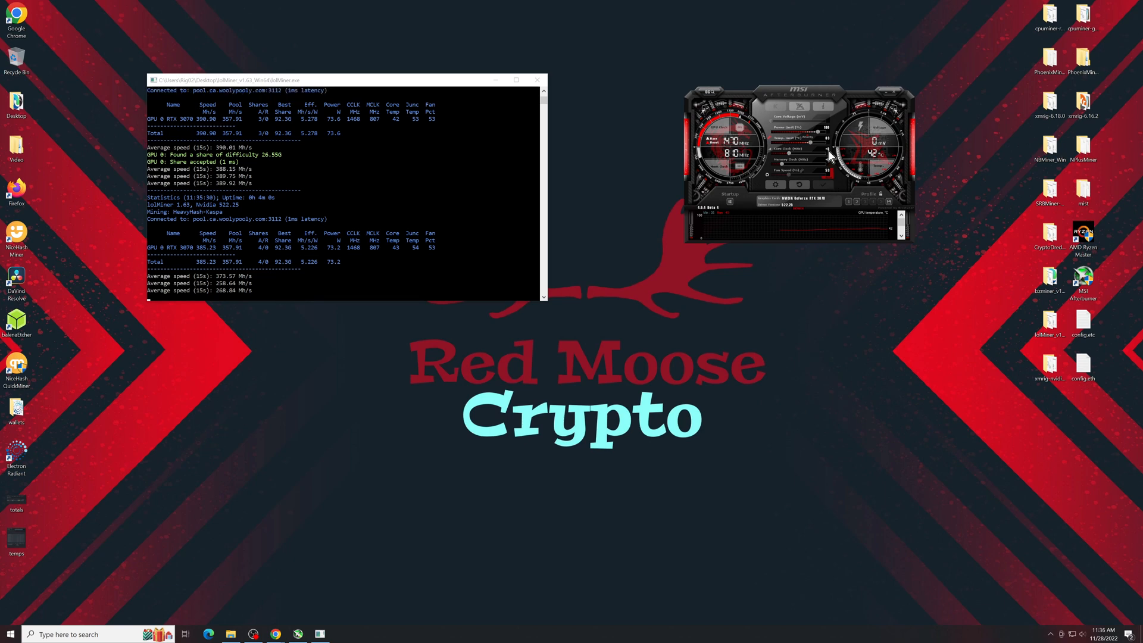
pyautogui.moveTo(802, 149)
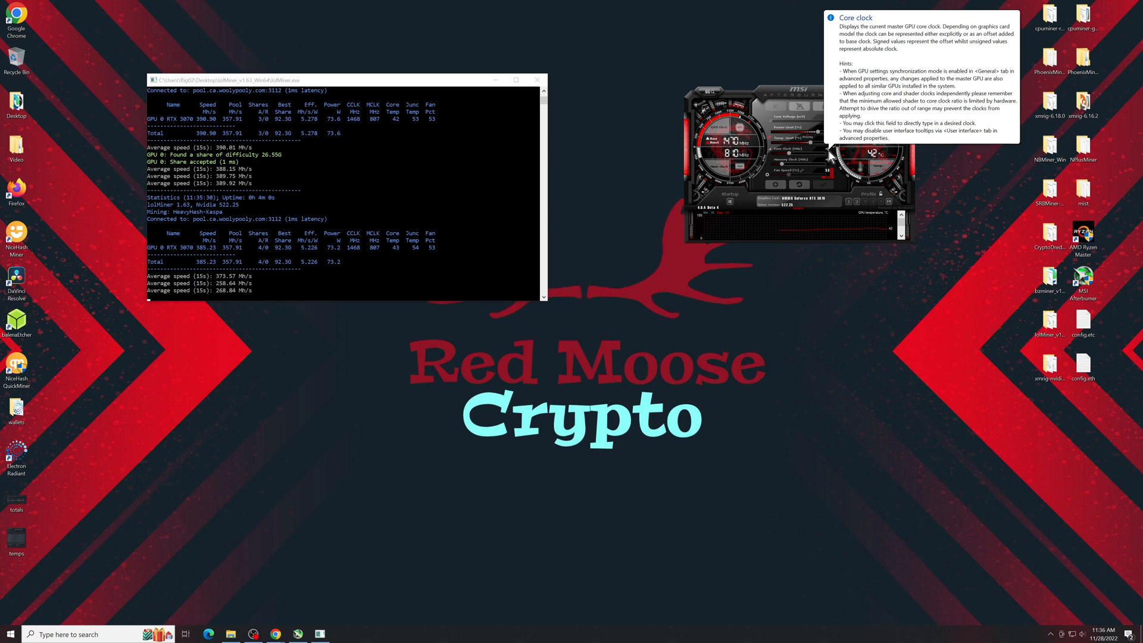
pyautogui.moveTo(770, 341)
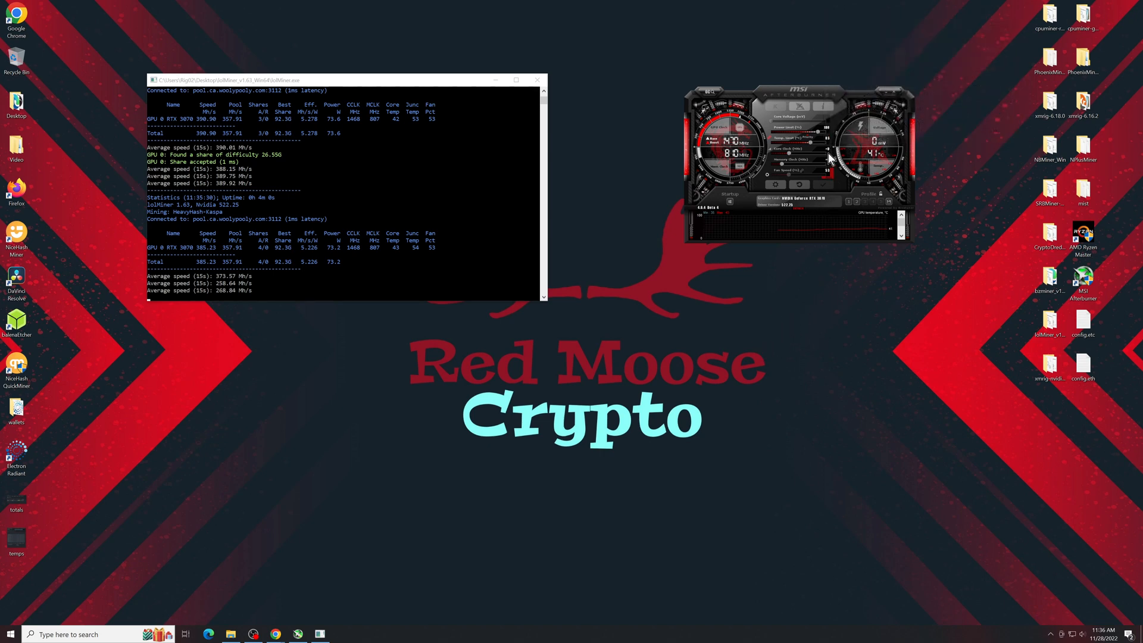
pyautogui.moveTo(802, 350)
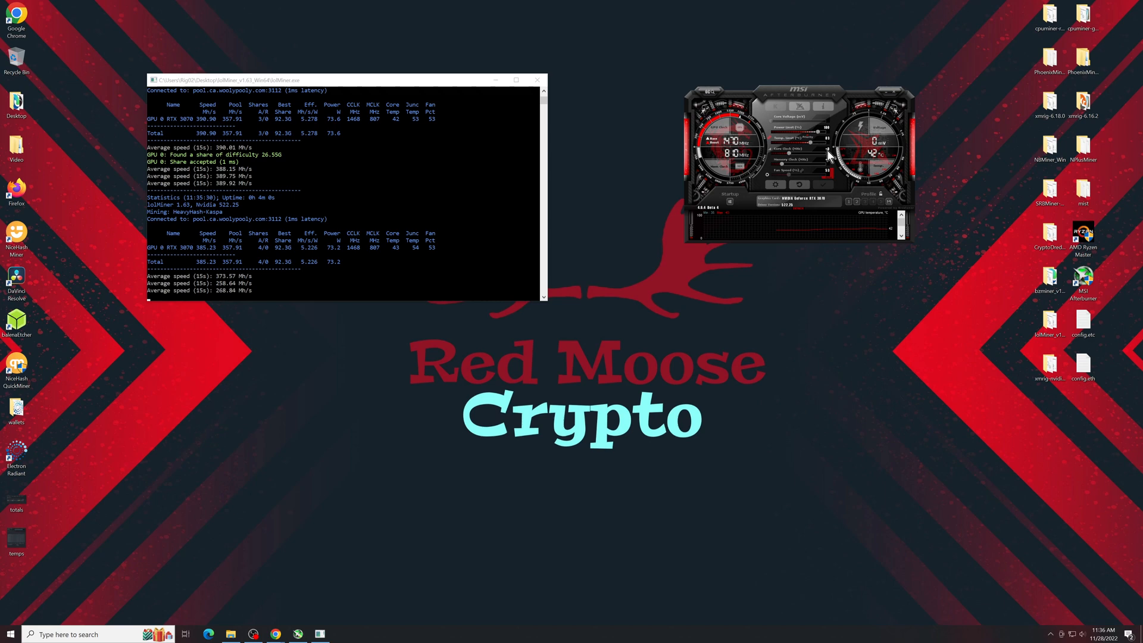
pyautogui.moveTo(799, 149)
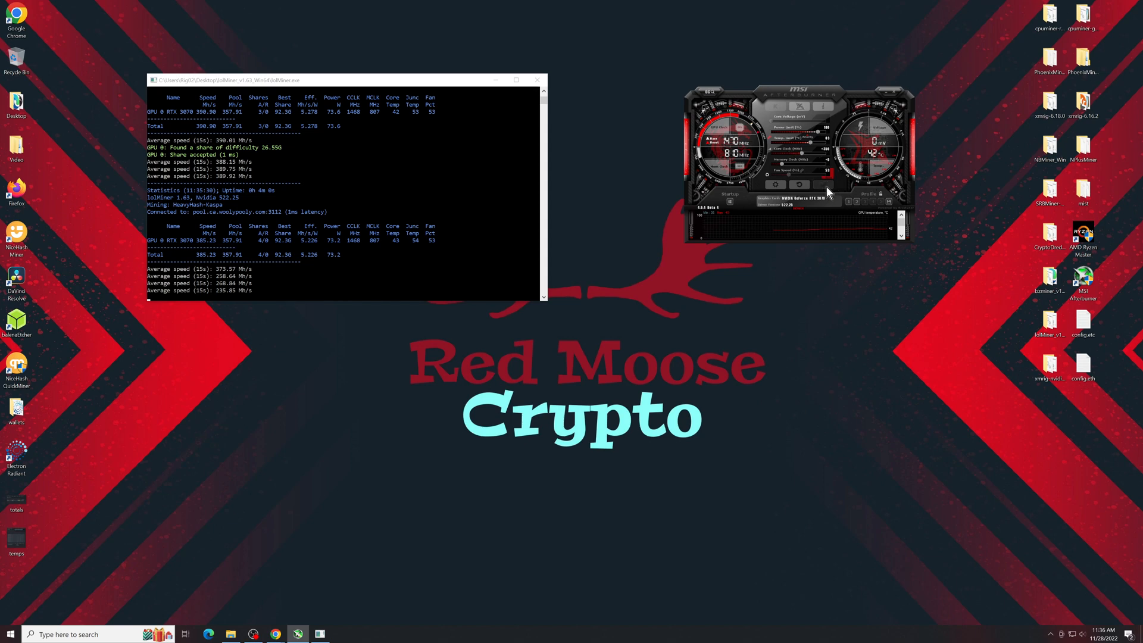
pyautogui.moveTo(361, 256)
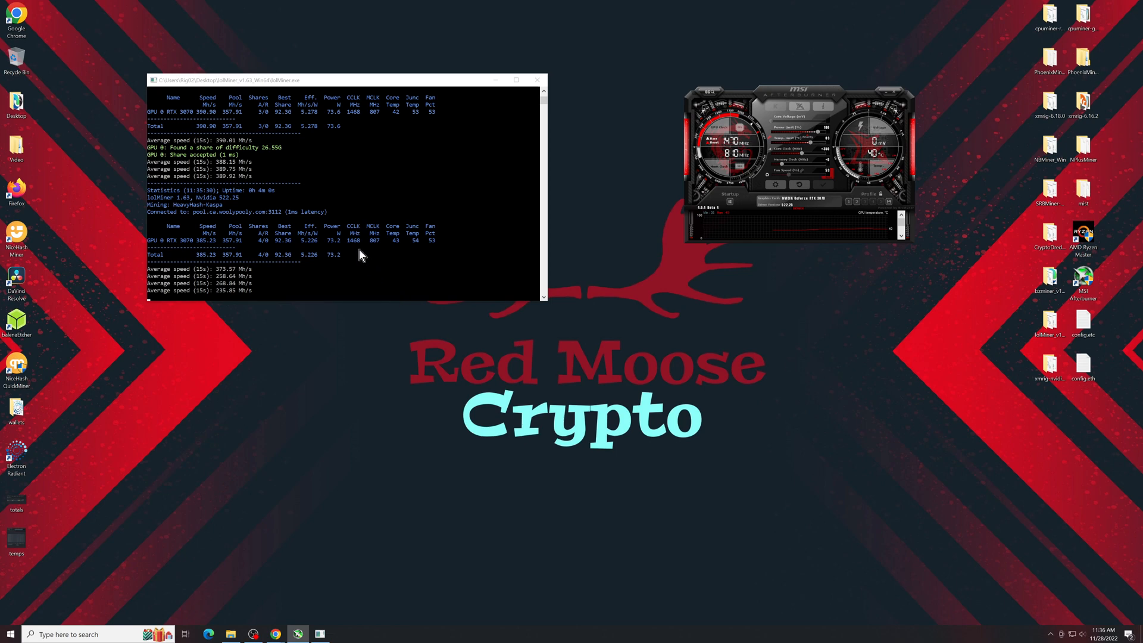
pyautogui.moveTo(325, 261)
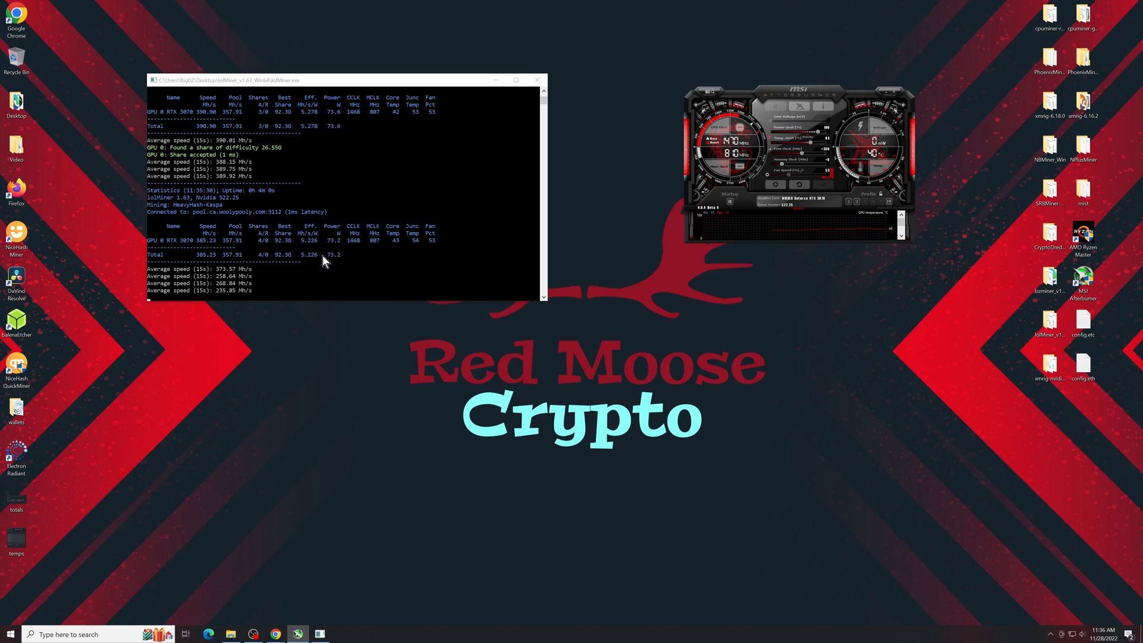
pyautogui.moveTo(353, 270)
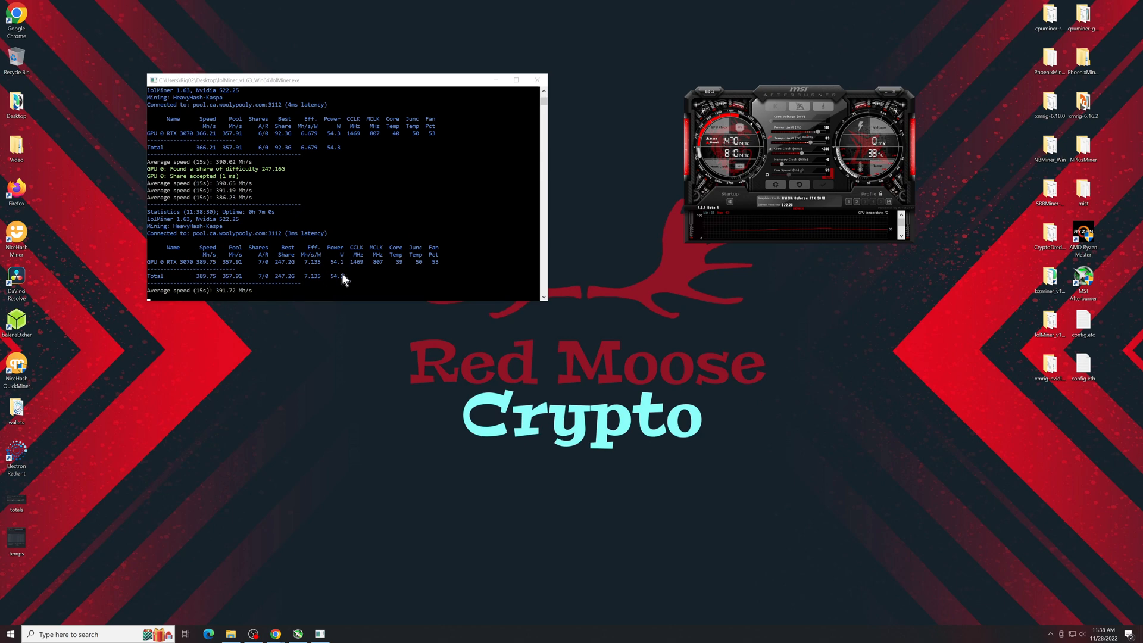
pyautogui.moveTo(305, 276)
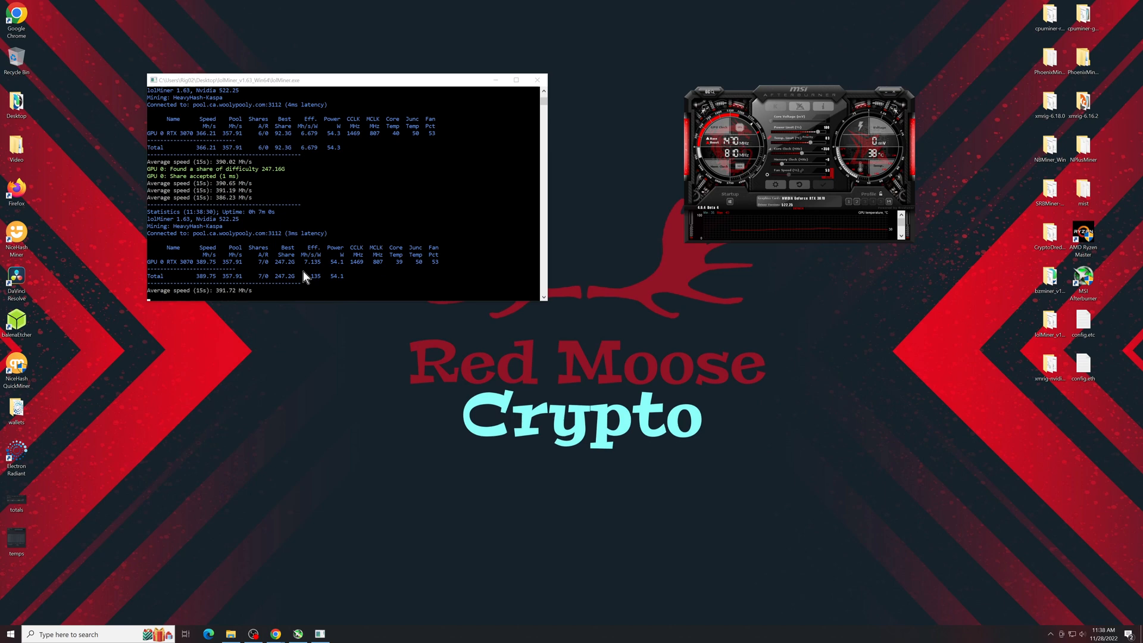
# Step: Scroll down the lolMiner output to watch the refreshed power and efficiency stats
pyautogui.scroll(-3)
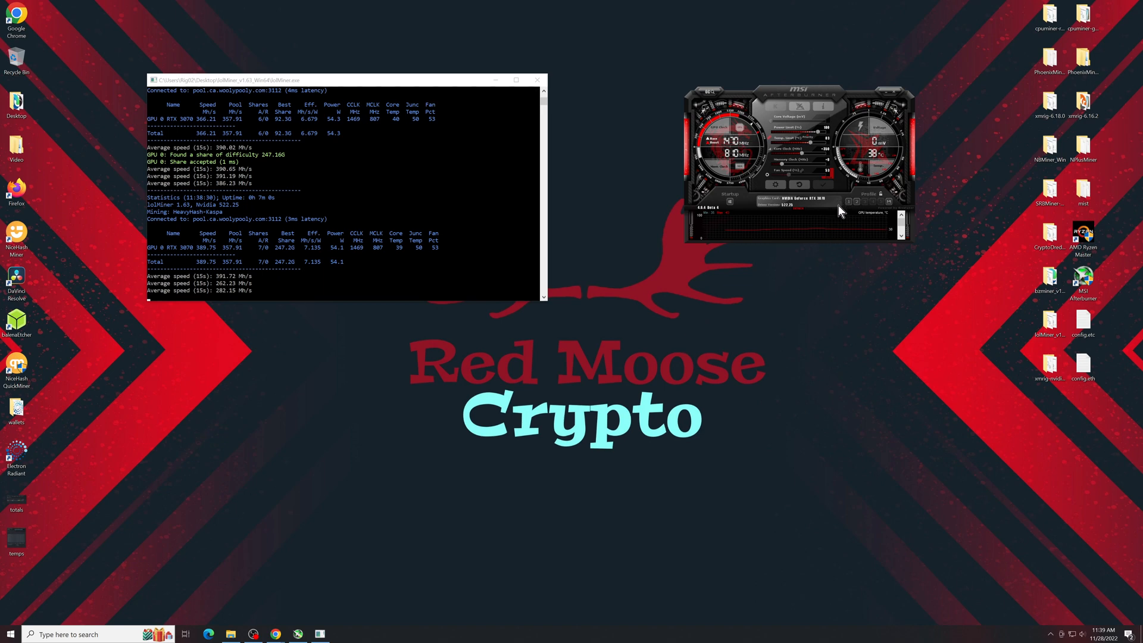
pyautogui.moveTo(828, 151)
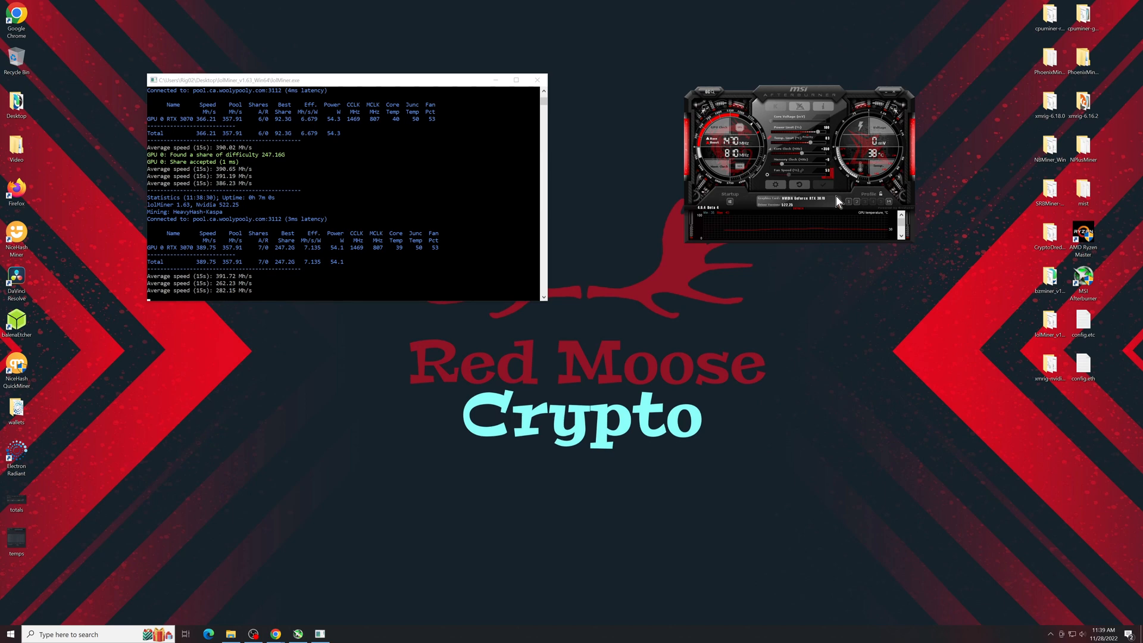
pyautogui.moveTo(829, 190)
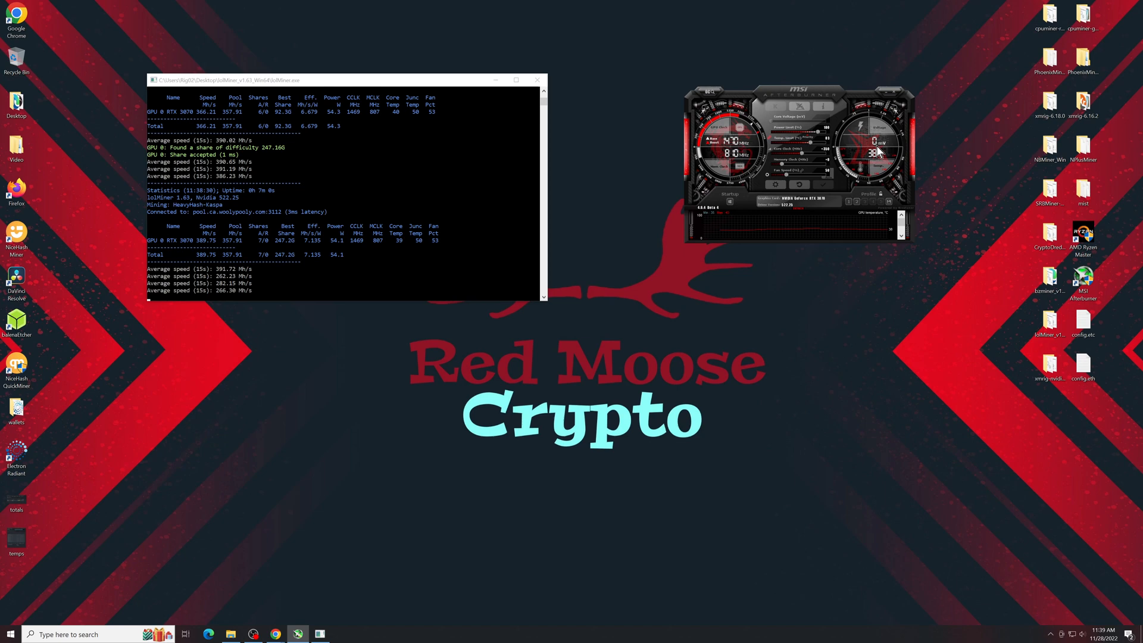
pyautogui.moveTo(865, 168)
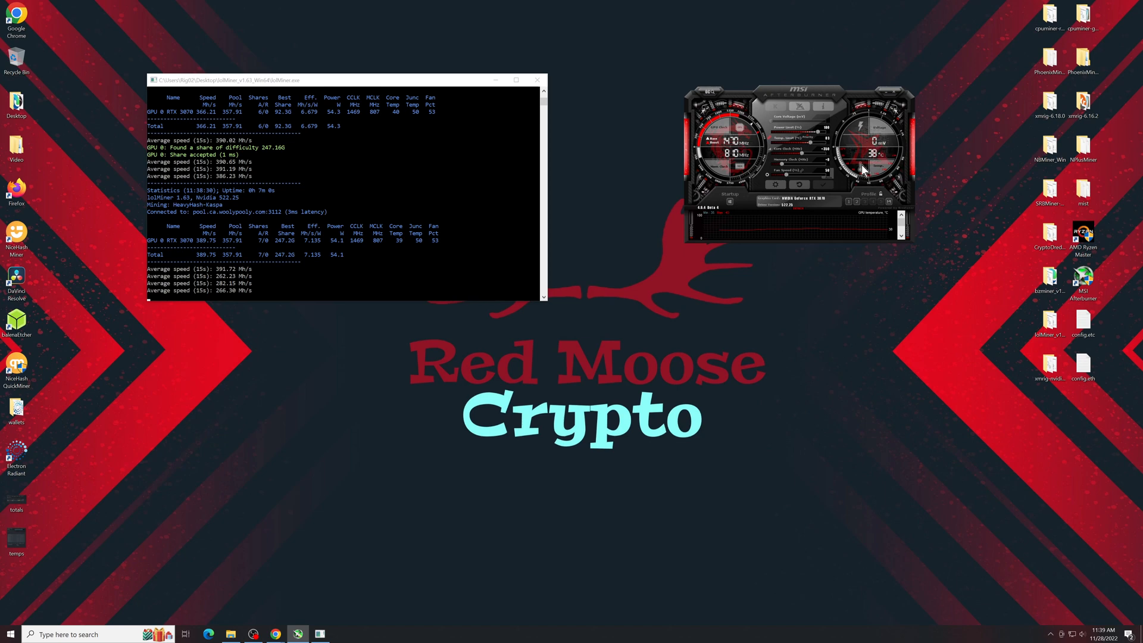
pyautogui.moveTo(845, 212)
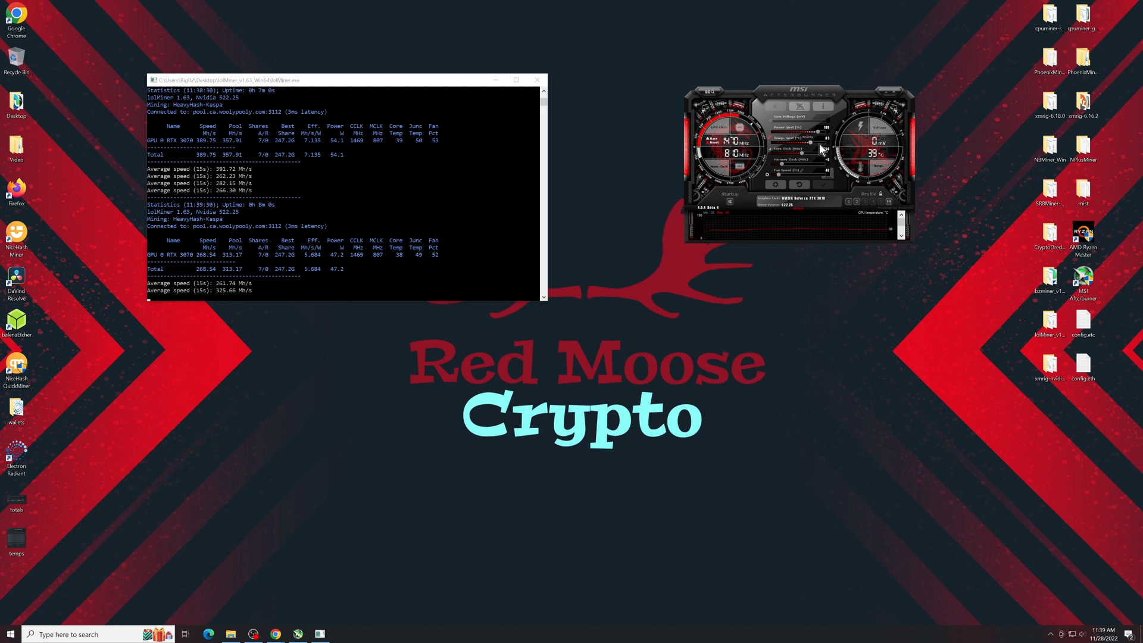
pyautogui.moveTo(802, 149)
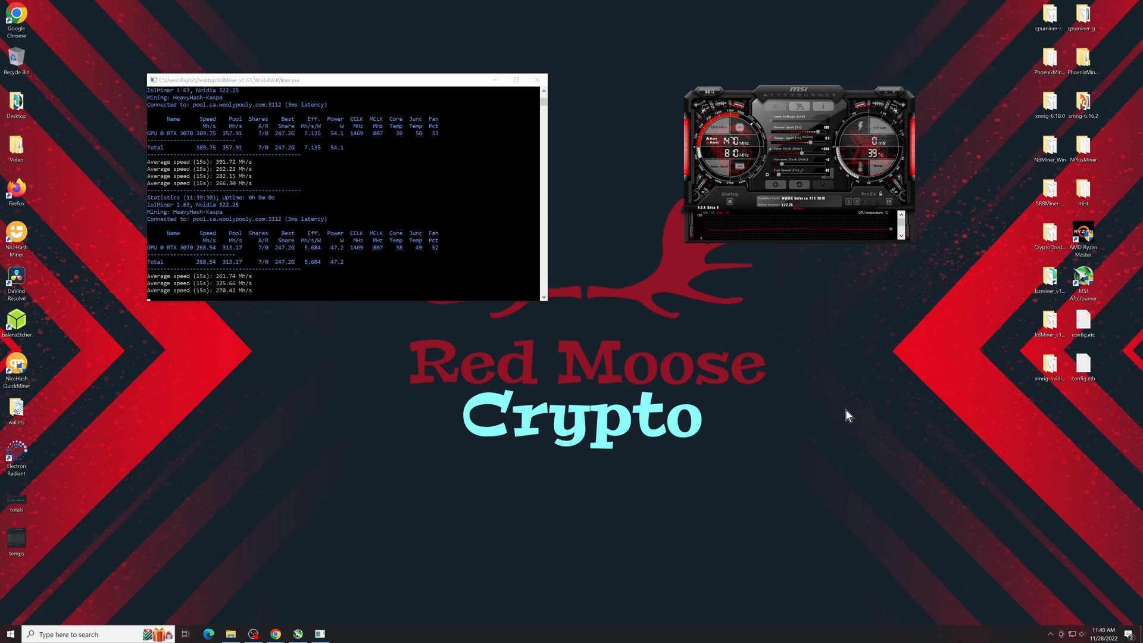
pyautogui.moveTo(824, 364)
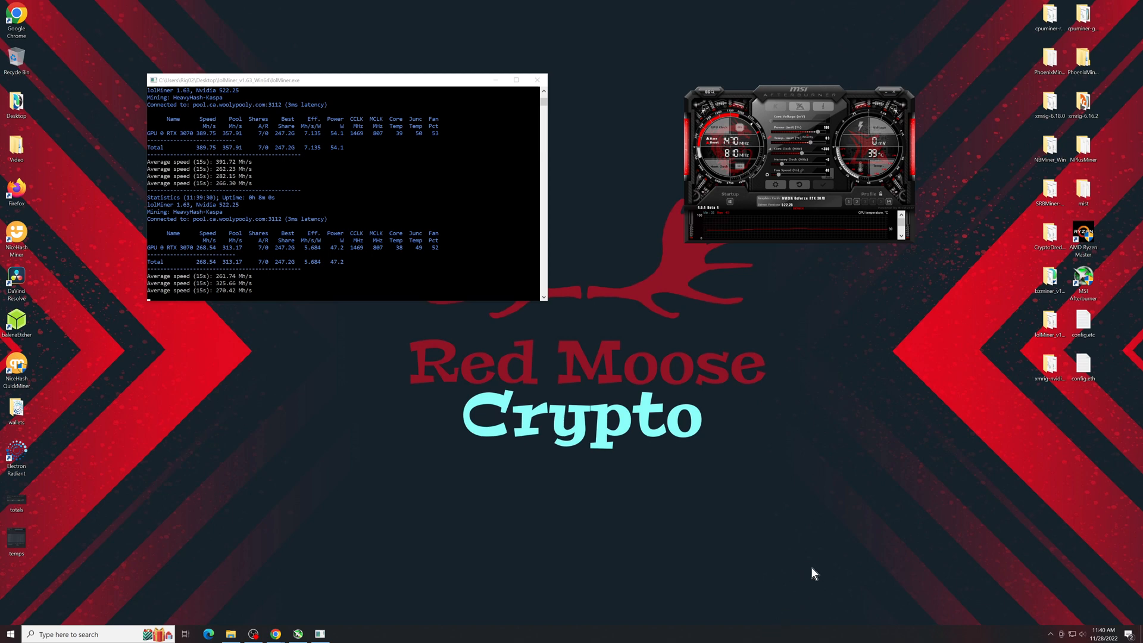
pyautogui.moveTo(832, 586)
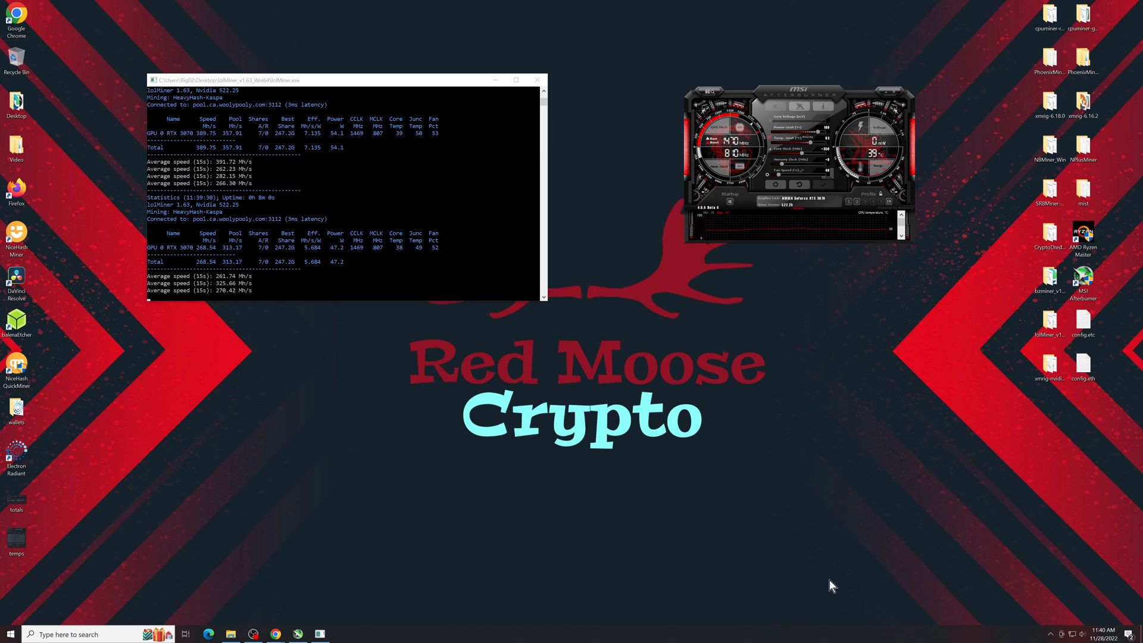
pyautogui.moveTo(779, 630)
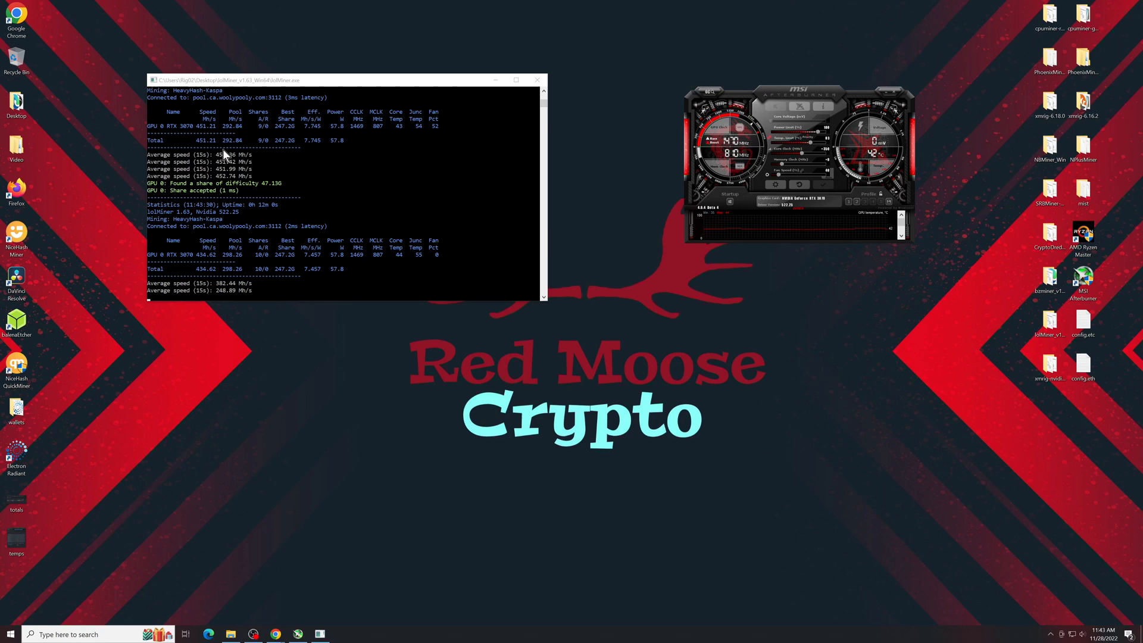
pyautogui.moveTo(328, 151)
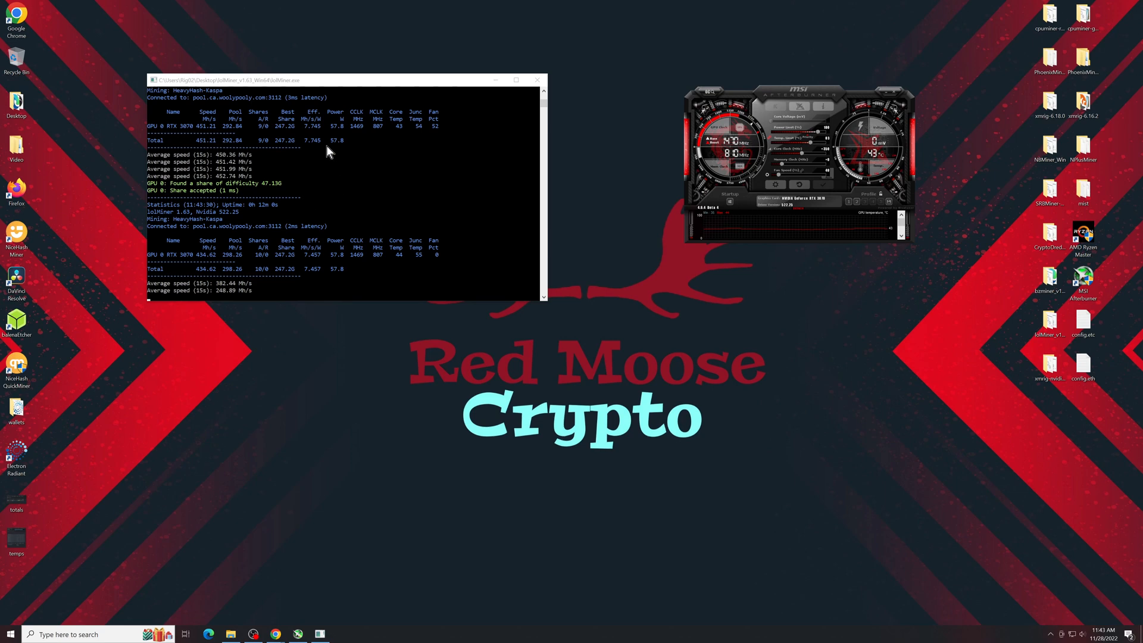
pyautogui.moveTo(322, 334)
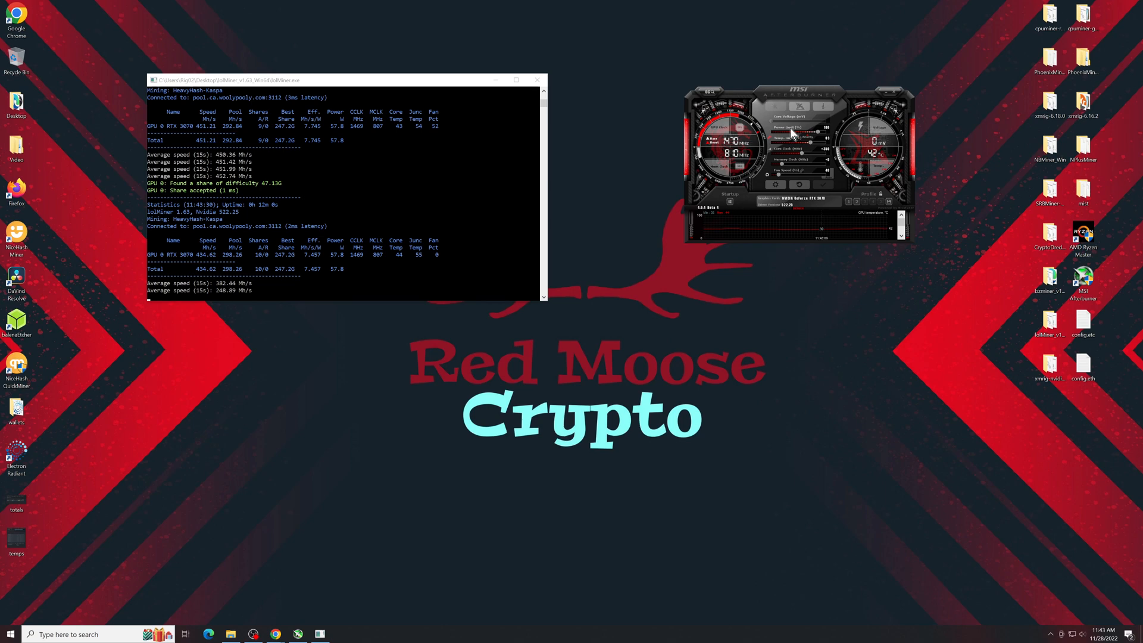
pyautogui.moveTo(413, 218)
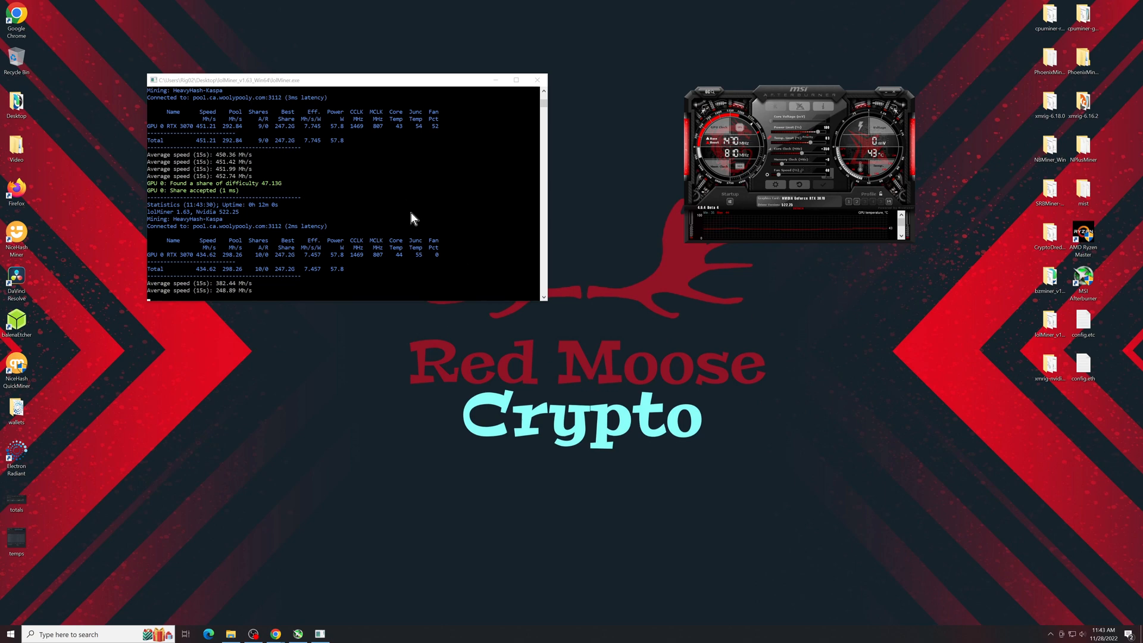
pyautogui.moveTo(610, 305)
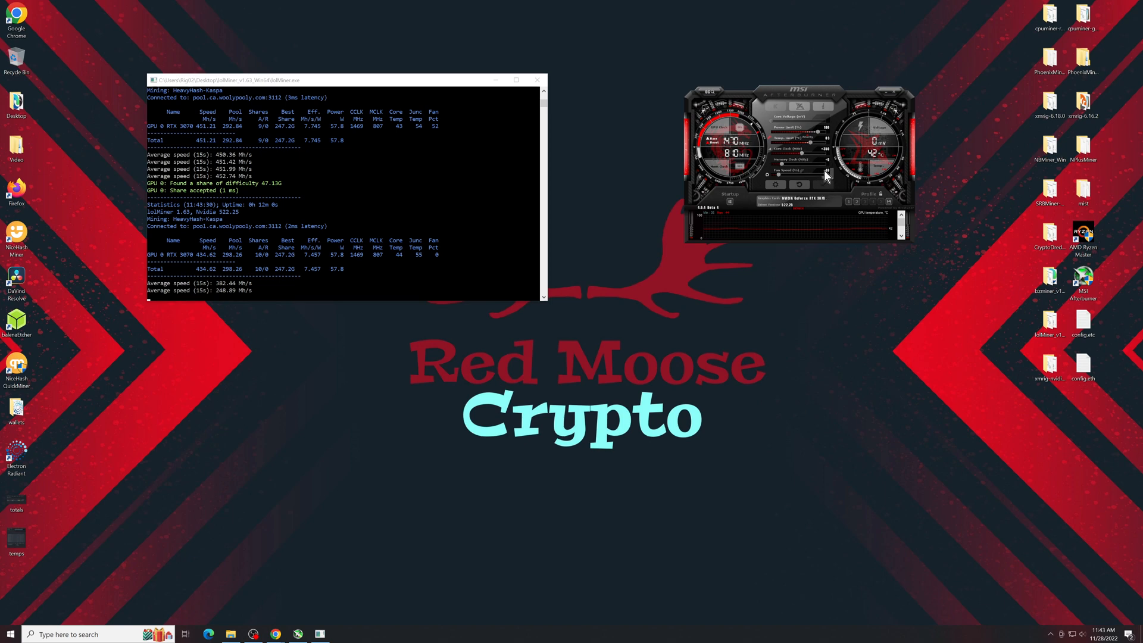
pyautogui.moveTo(230, 292)
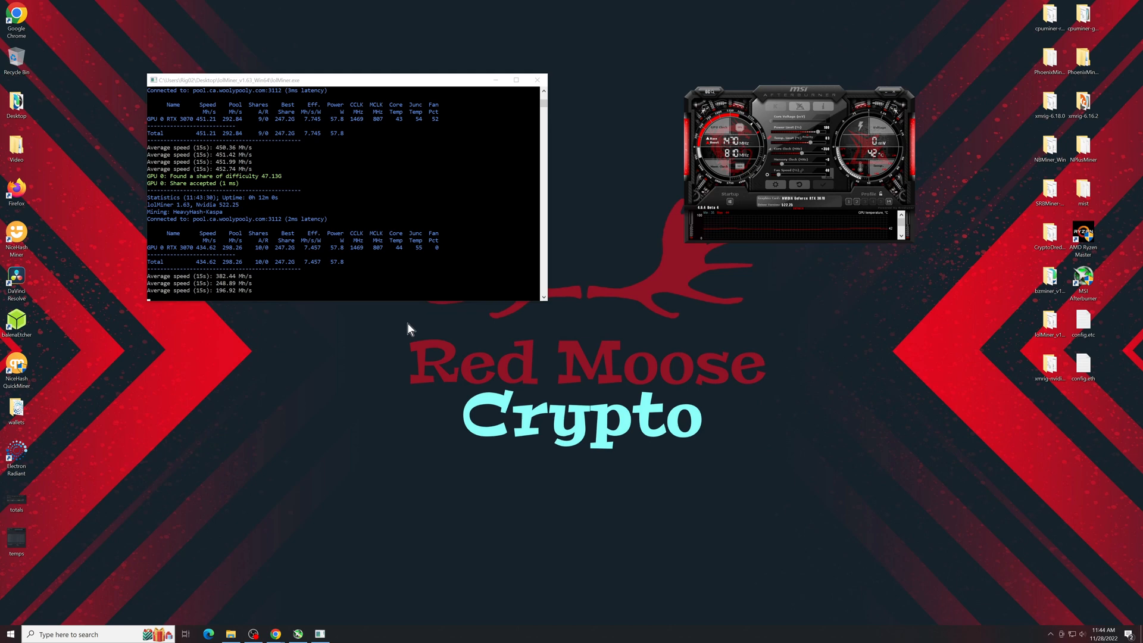
pyautogui.moveTo(421, 639)
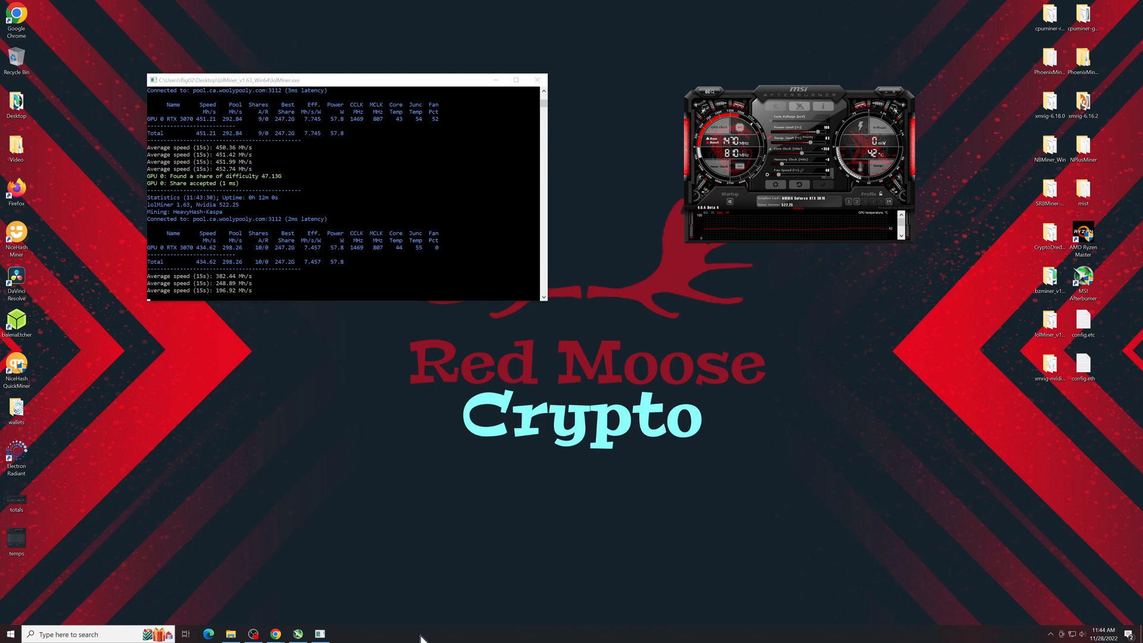